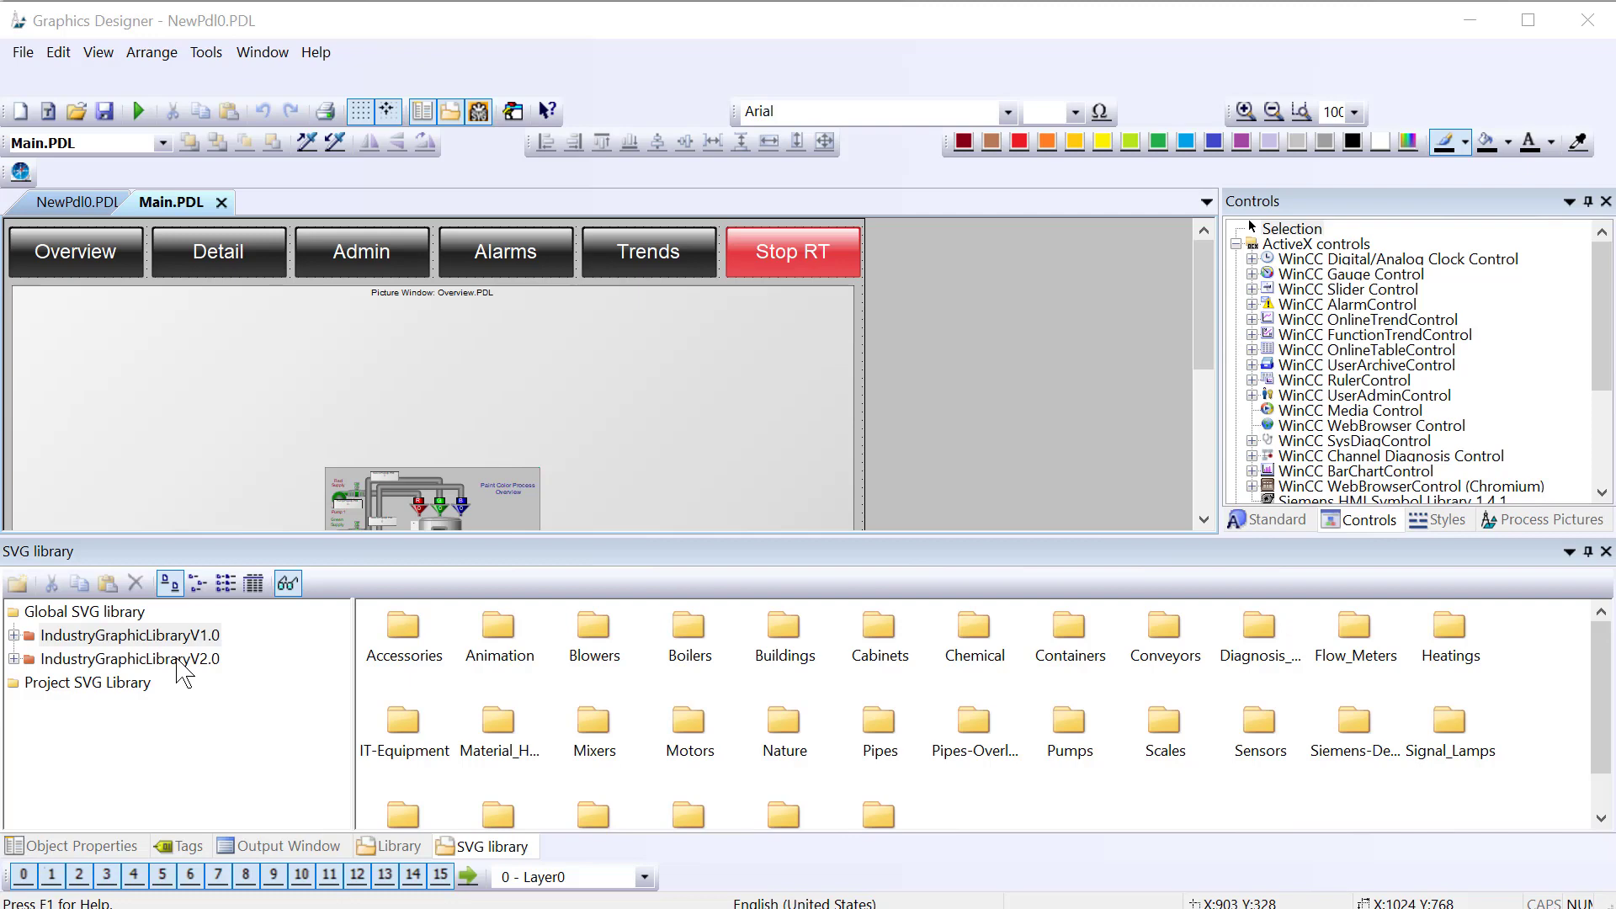
Step: Show the IndustryGraphicLibraryV2.0 folders and switch to the blank NewPdl0.PDL picture
click(128, 658)
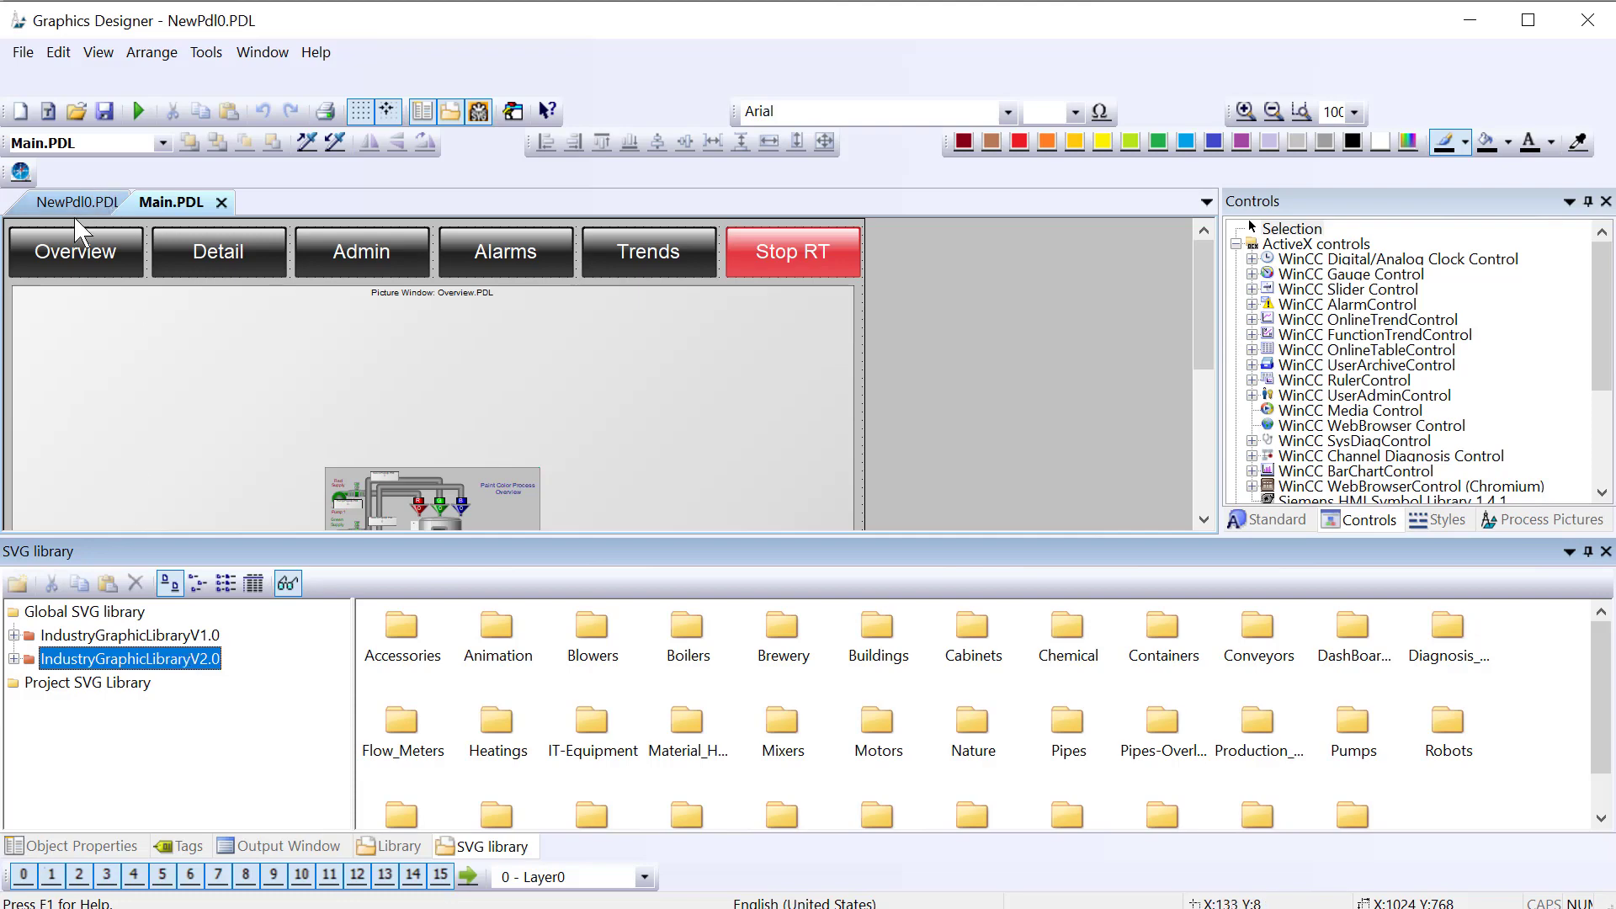
click(74, 201)
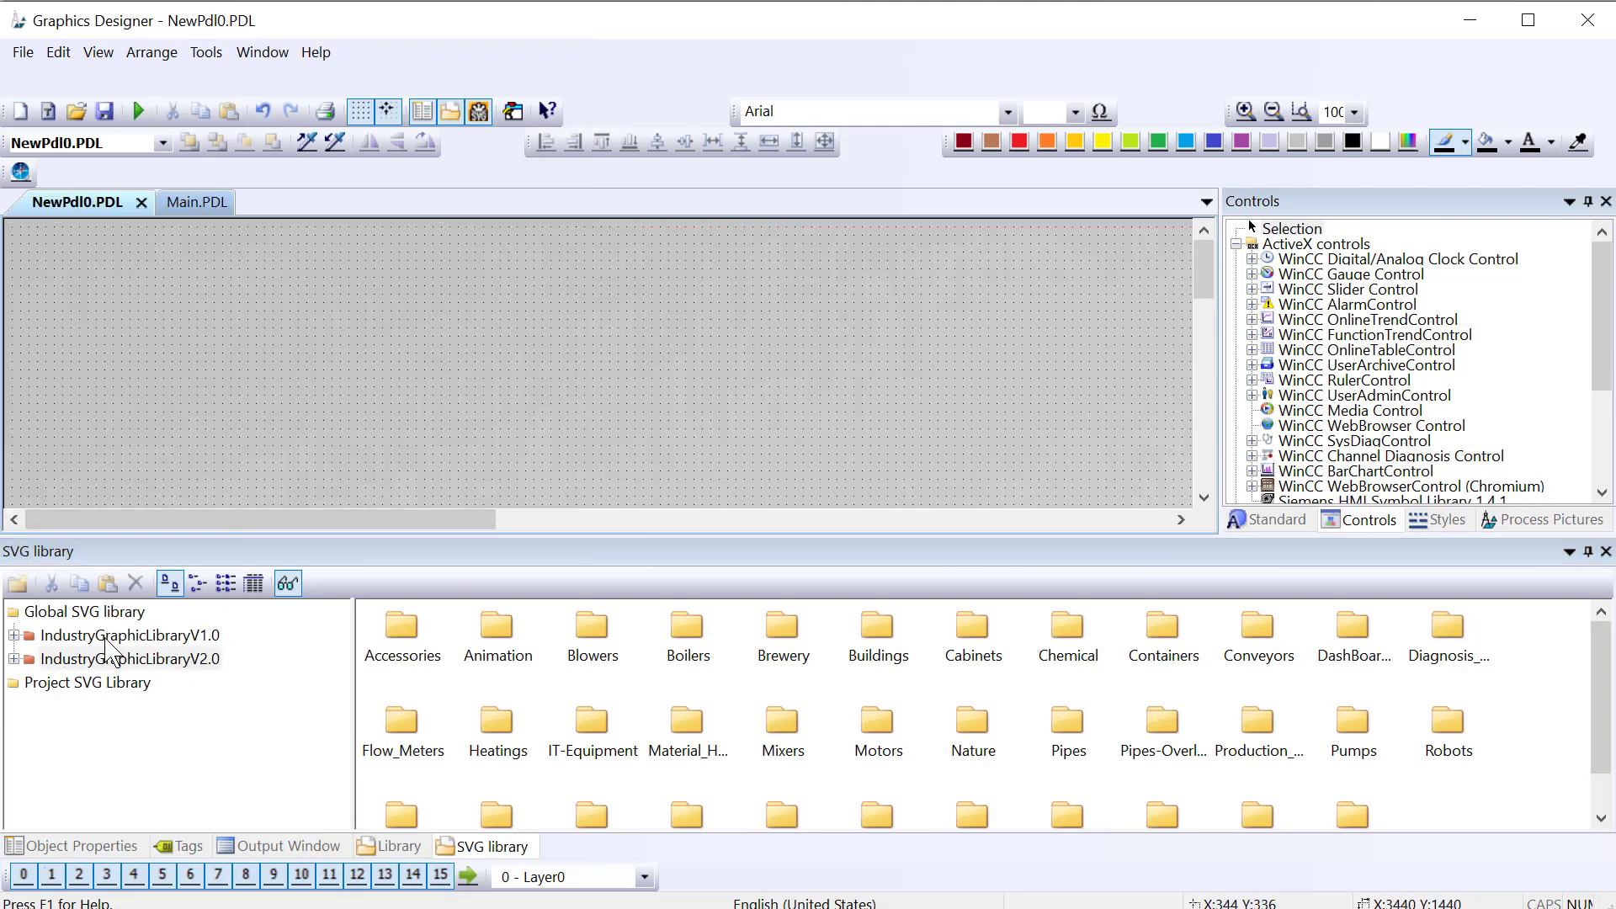
Step: Place a Motor symbol from the library's Motors folder onto the left of NewPdl0
click(128, 635)
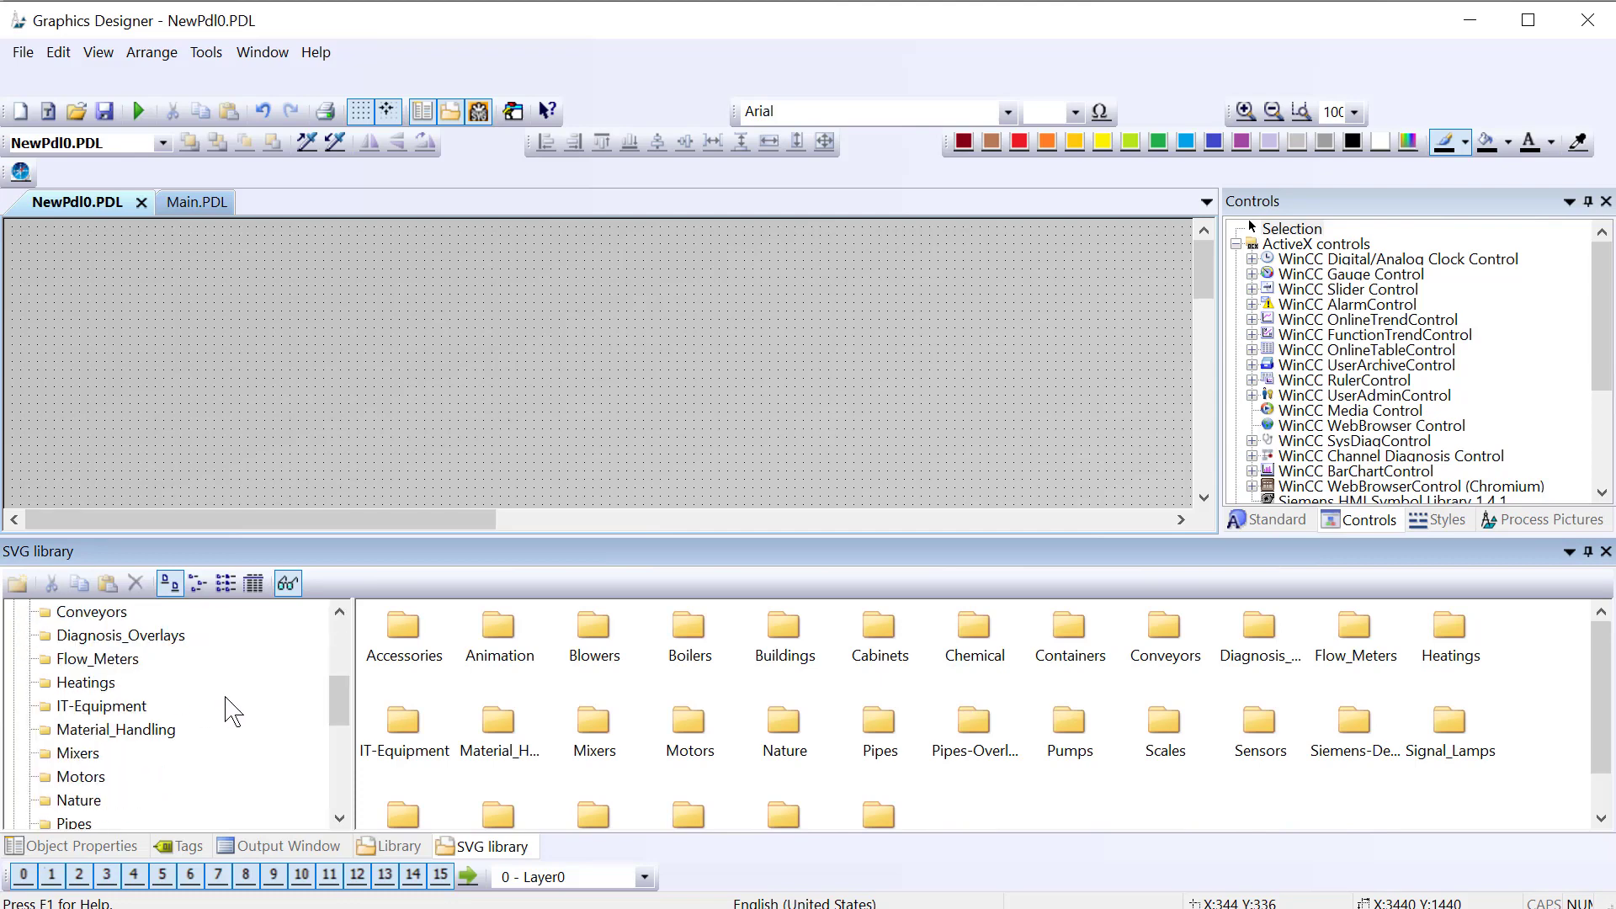
double_click(82, 706)
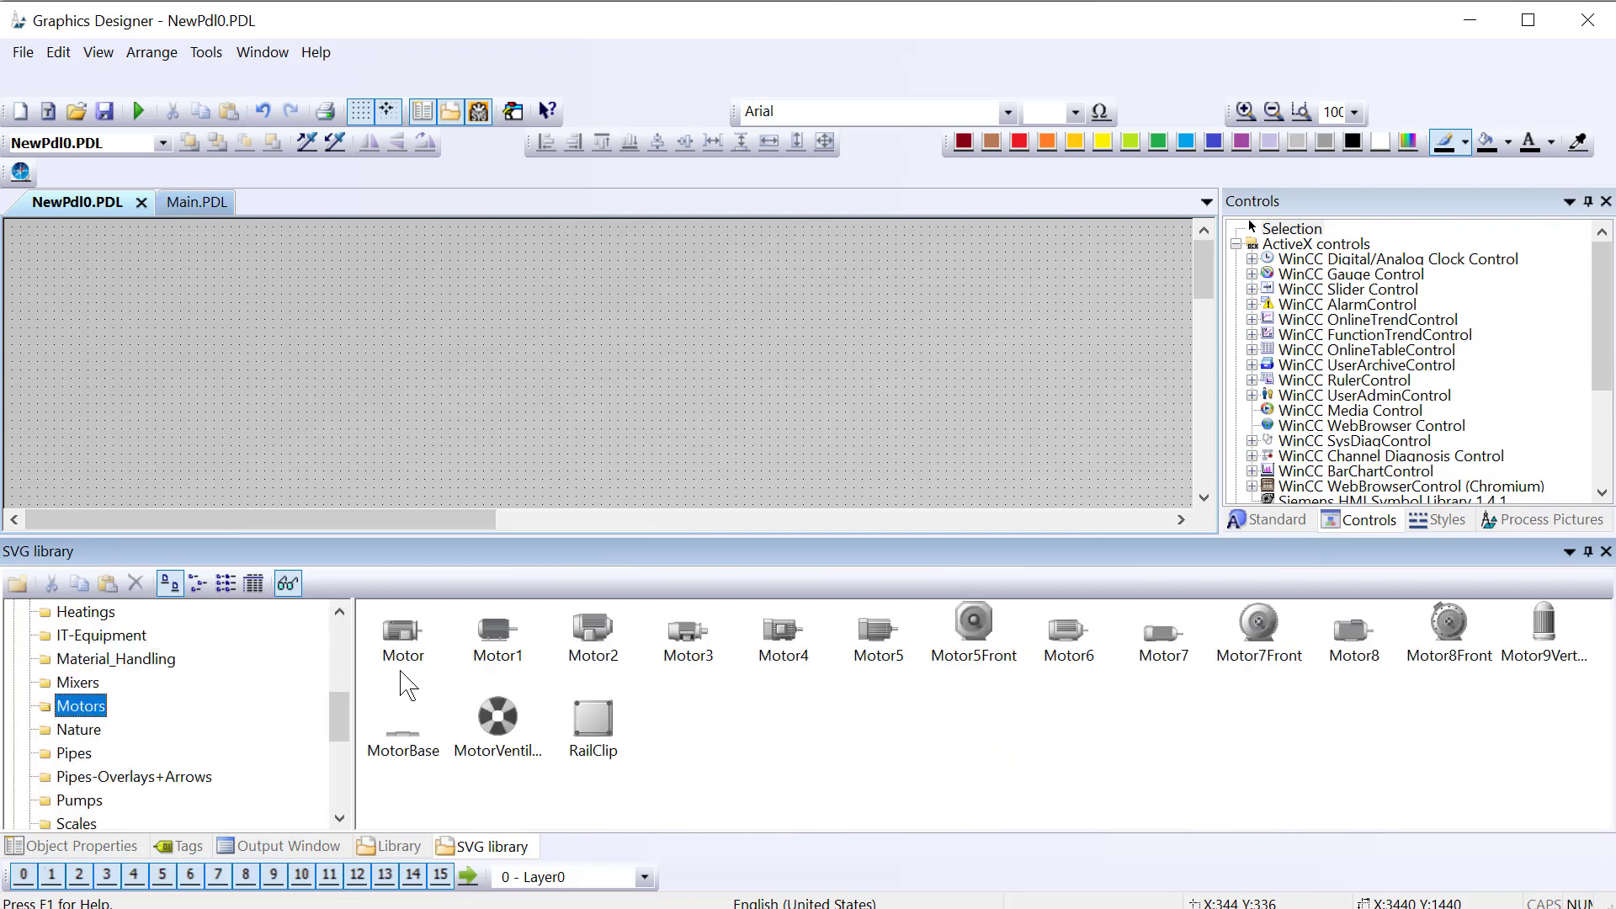
drag(403, 630, 266, 322)
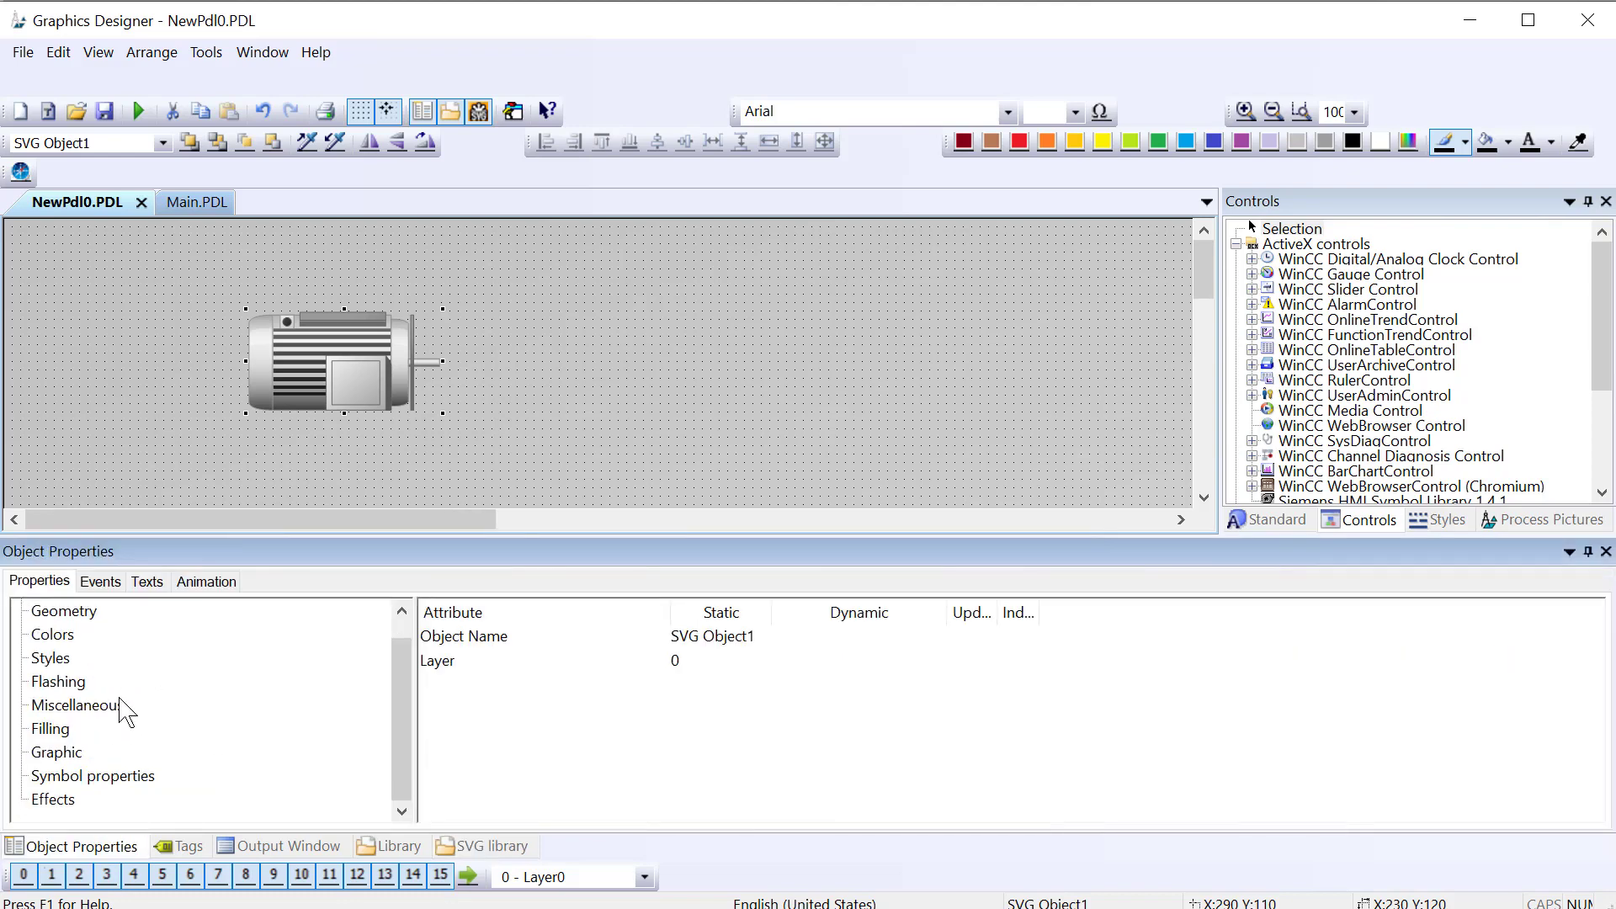
Step: Inspect the motor's Colors and Flashing properties, then clear the picture and view its properties
click(91, 775)
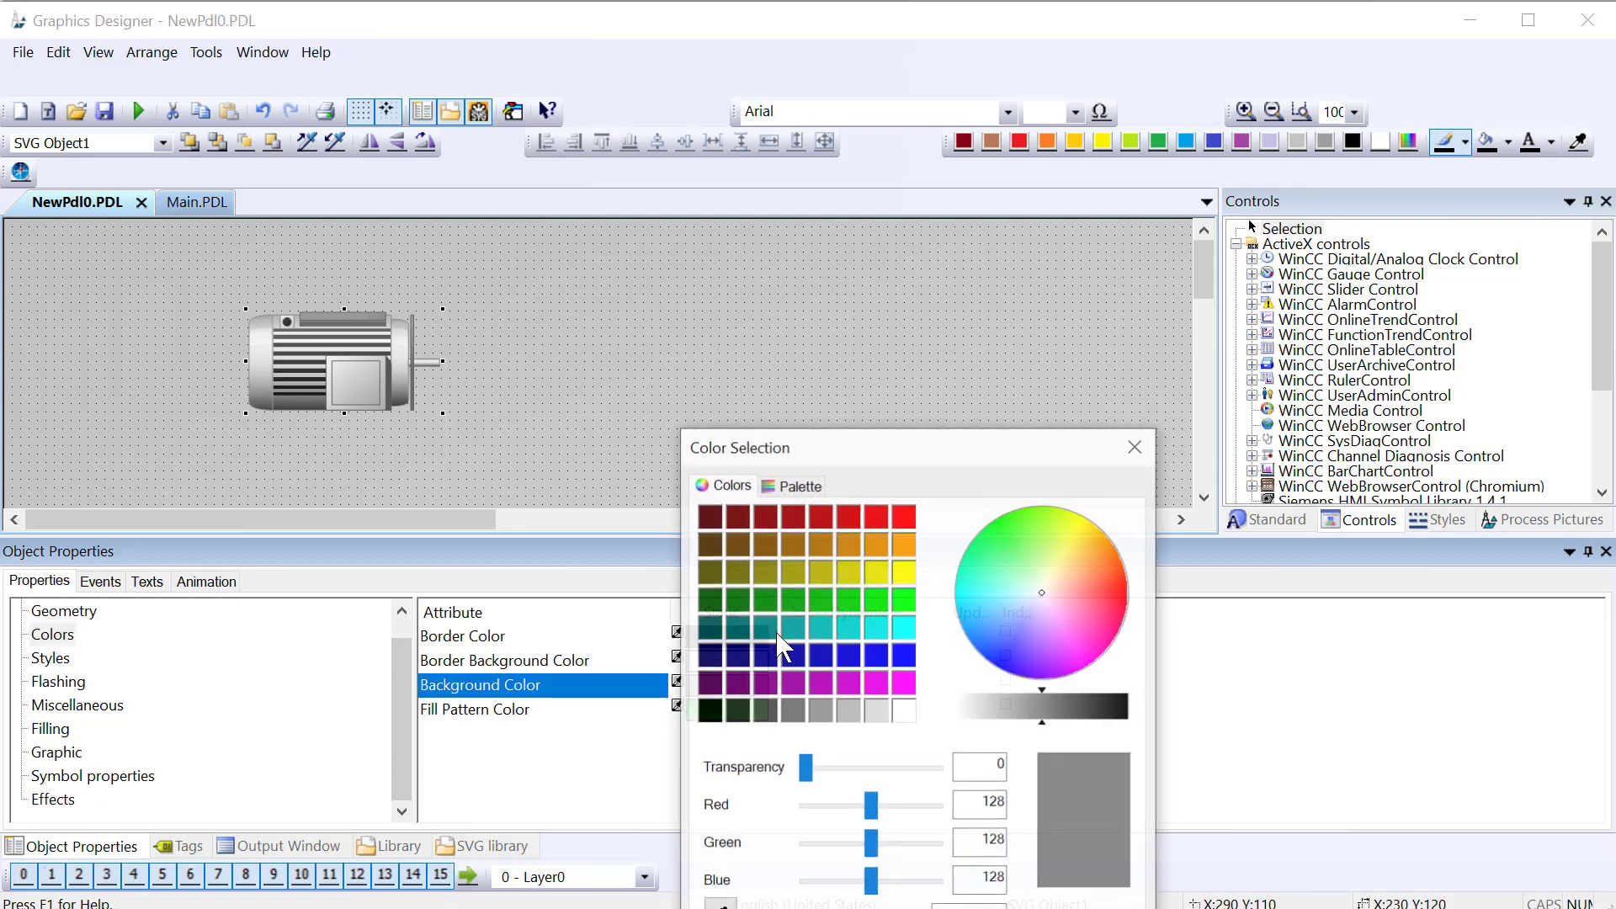
click(948, 366)
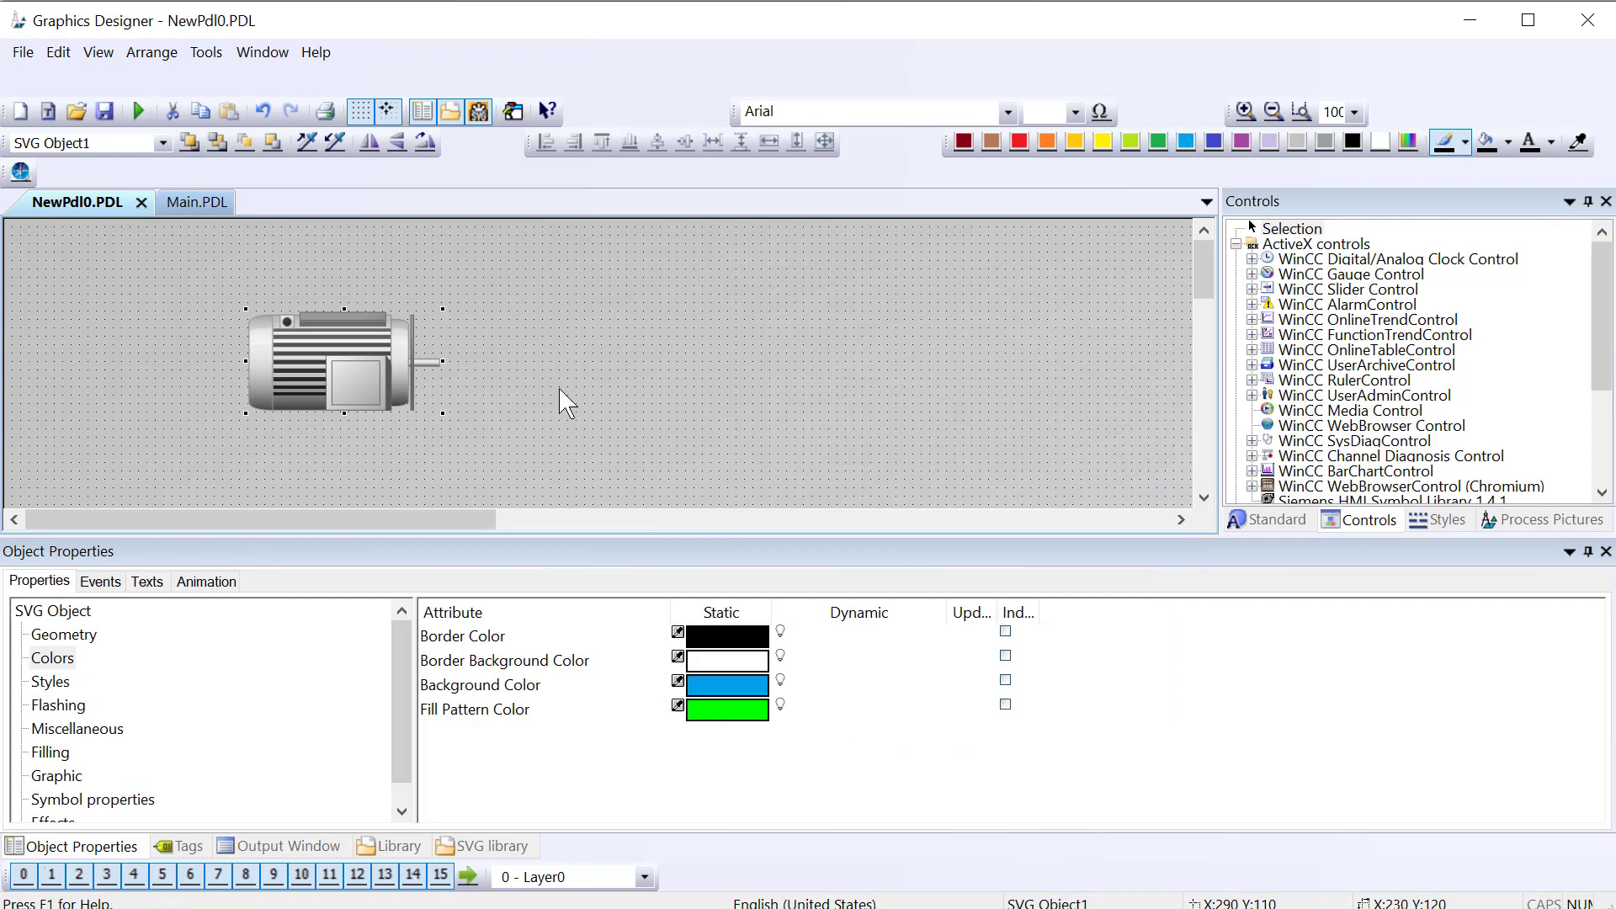
click(58, 703)
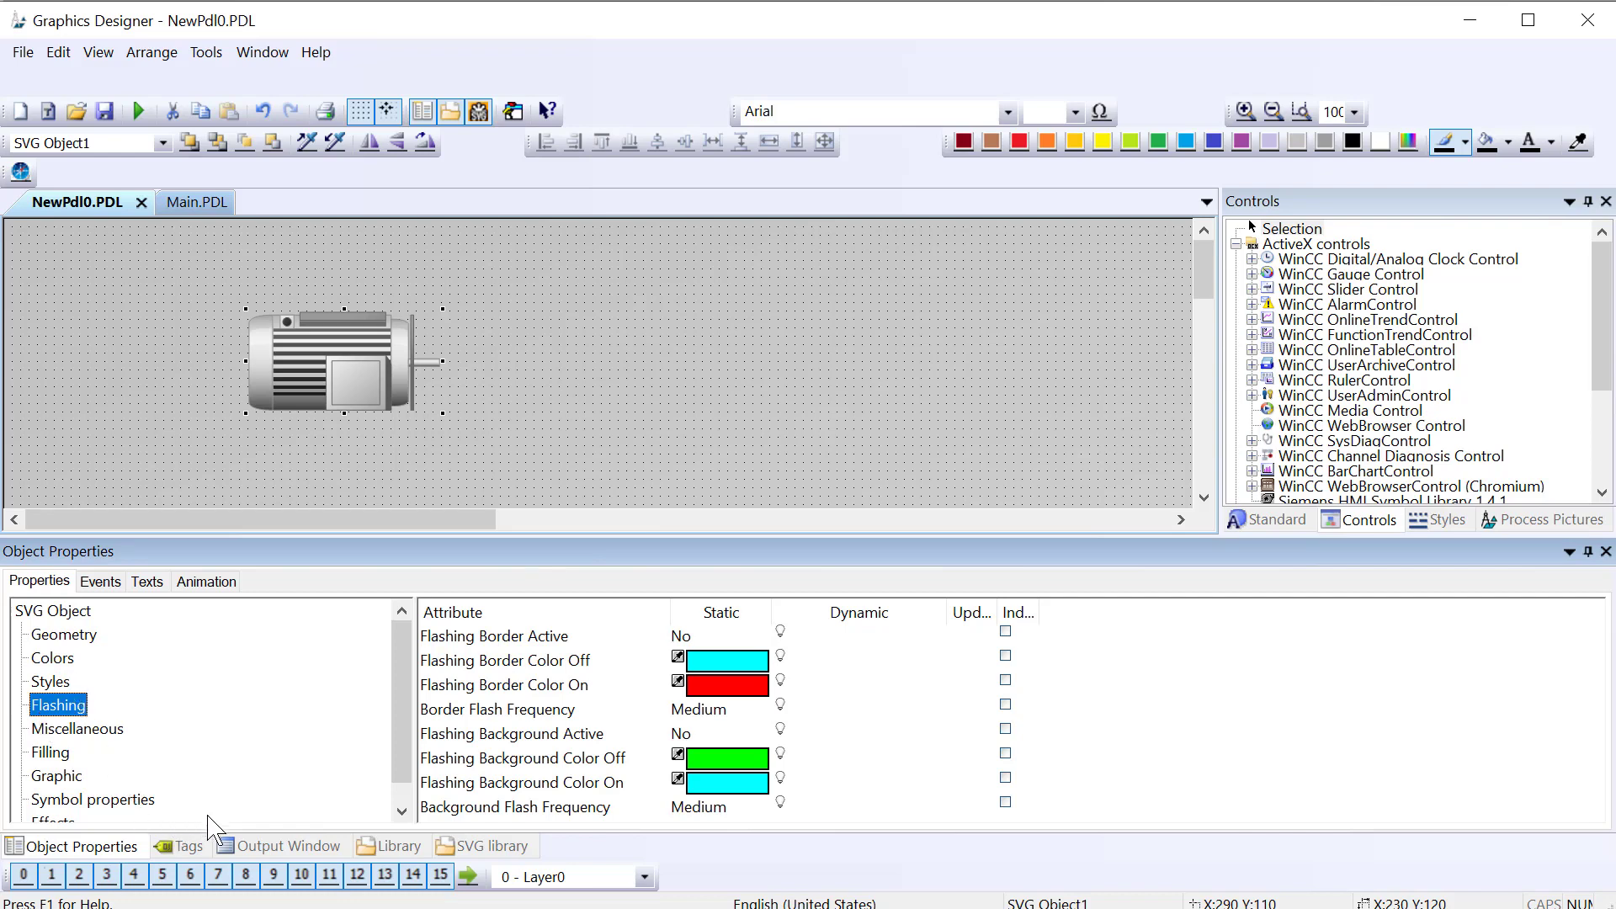
click(485, 846)
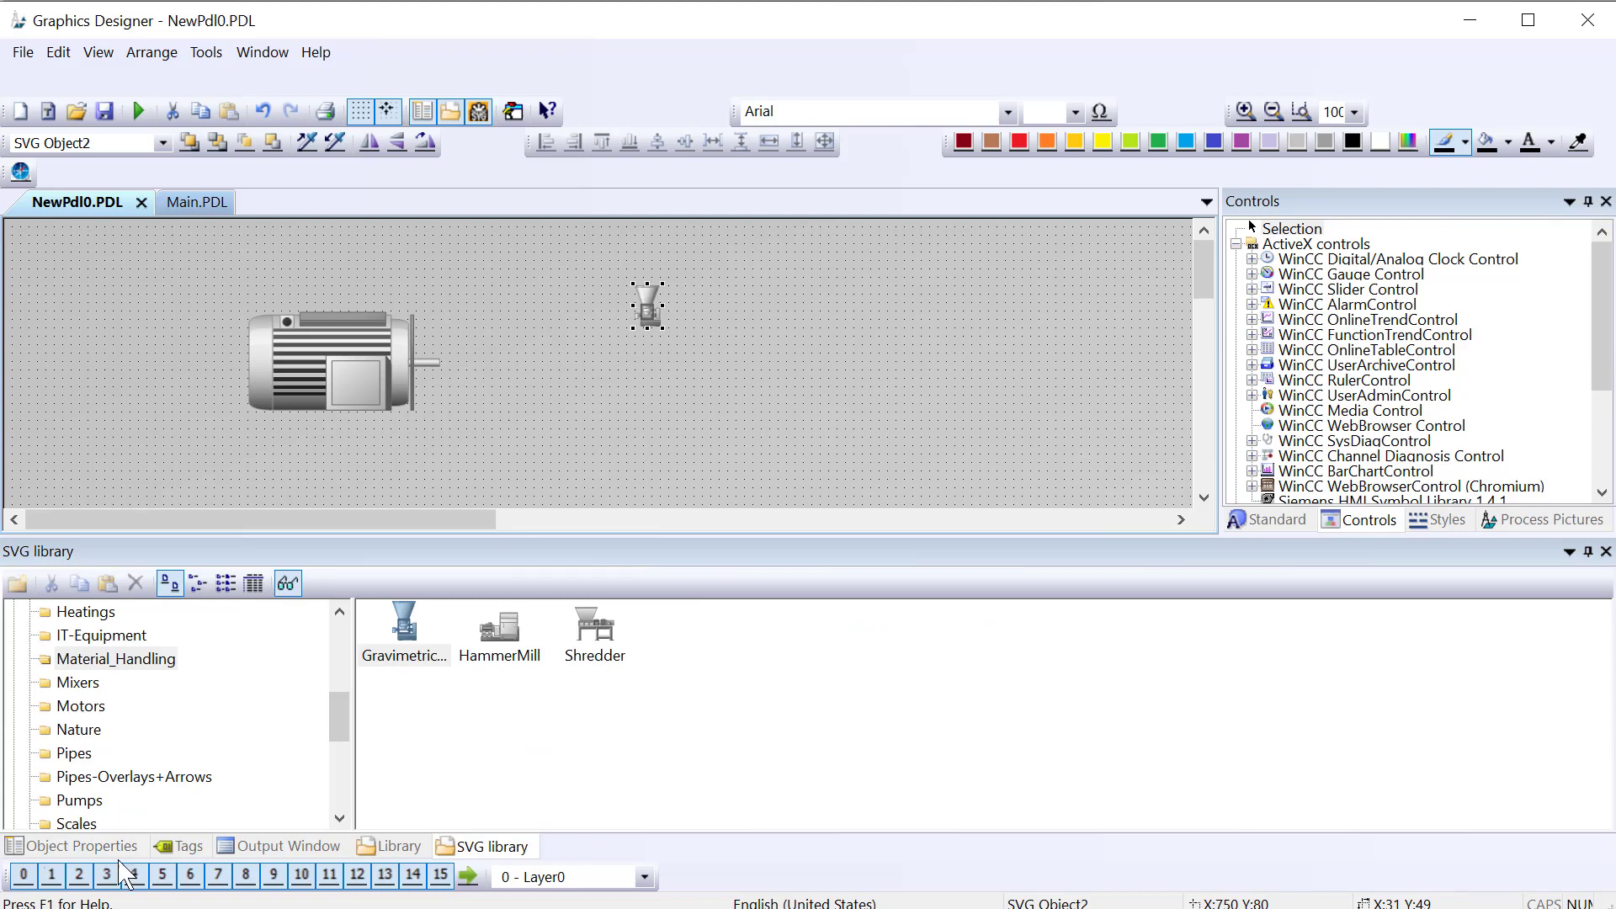
click(82, 845)
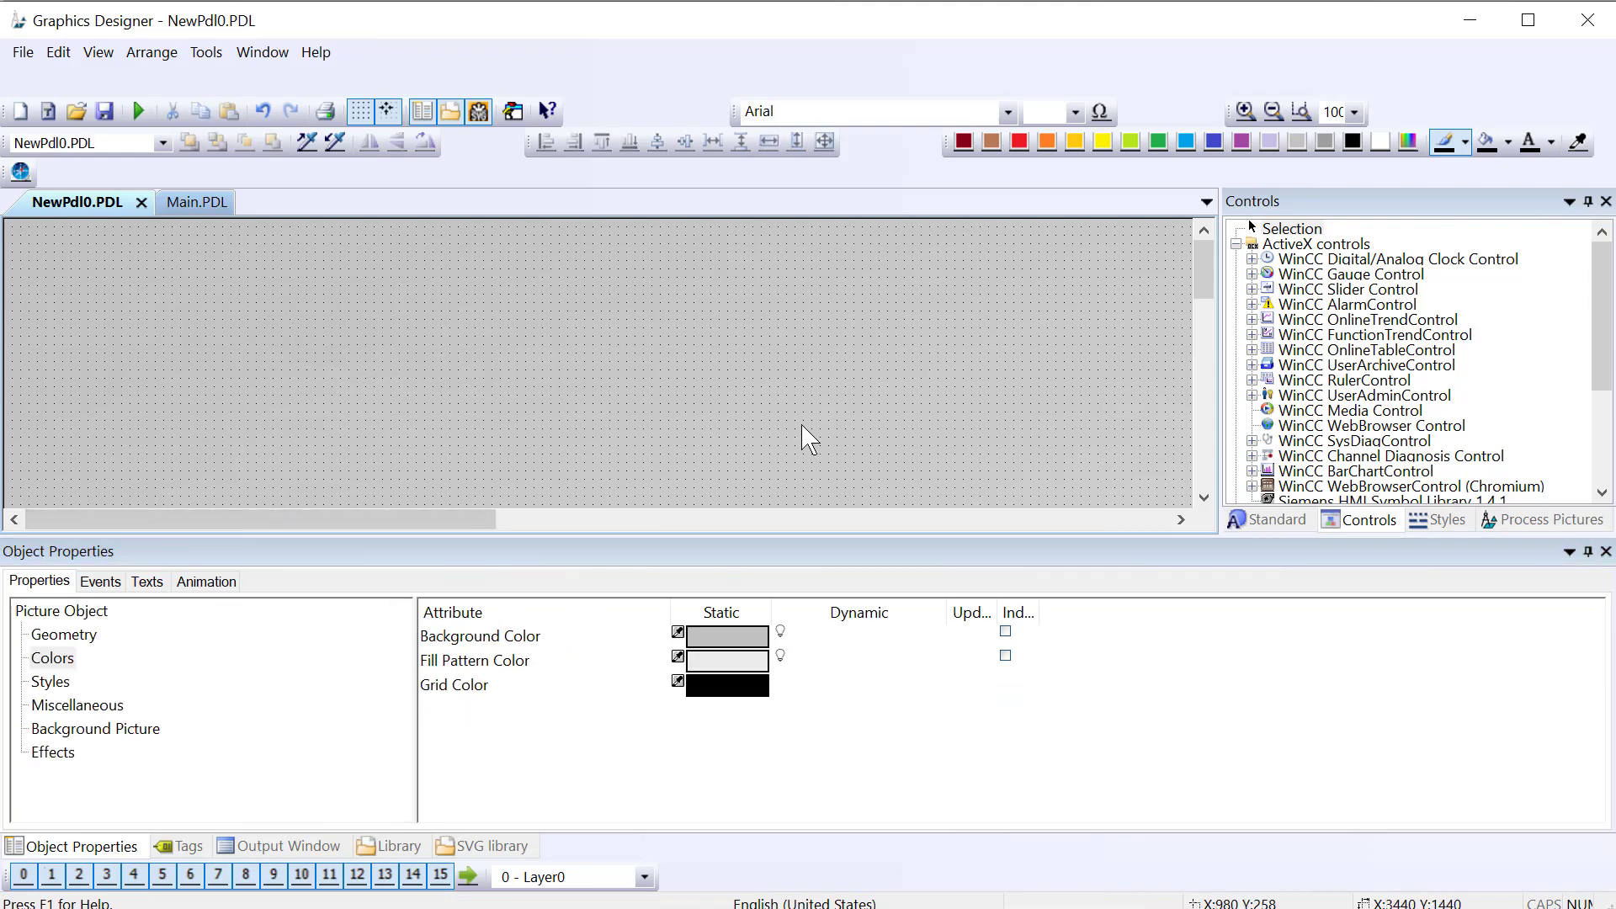
mouse_move(495, 606)
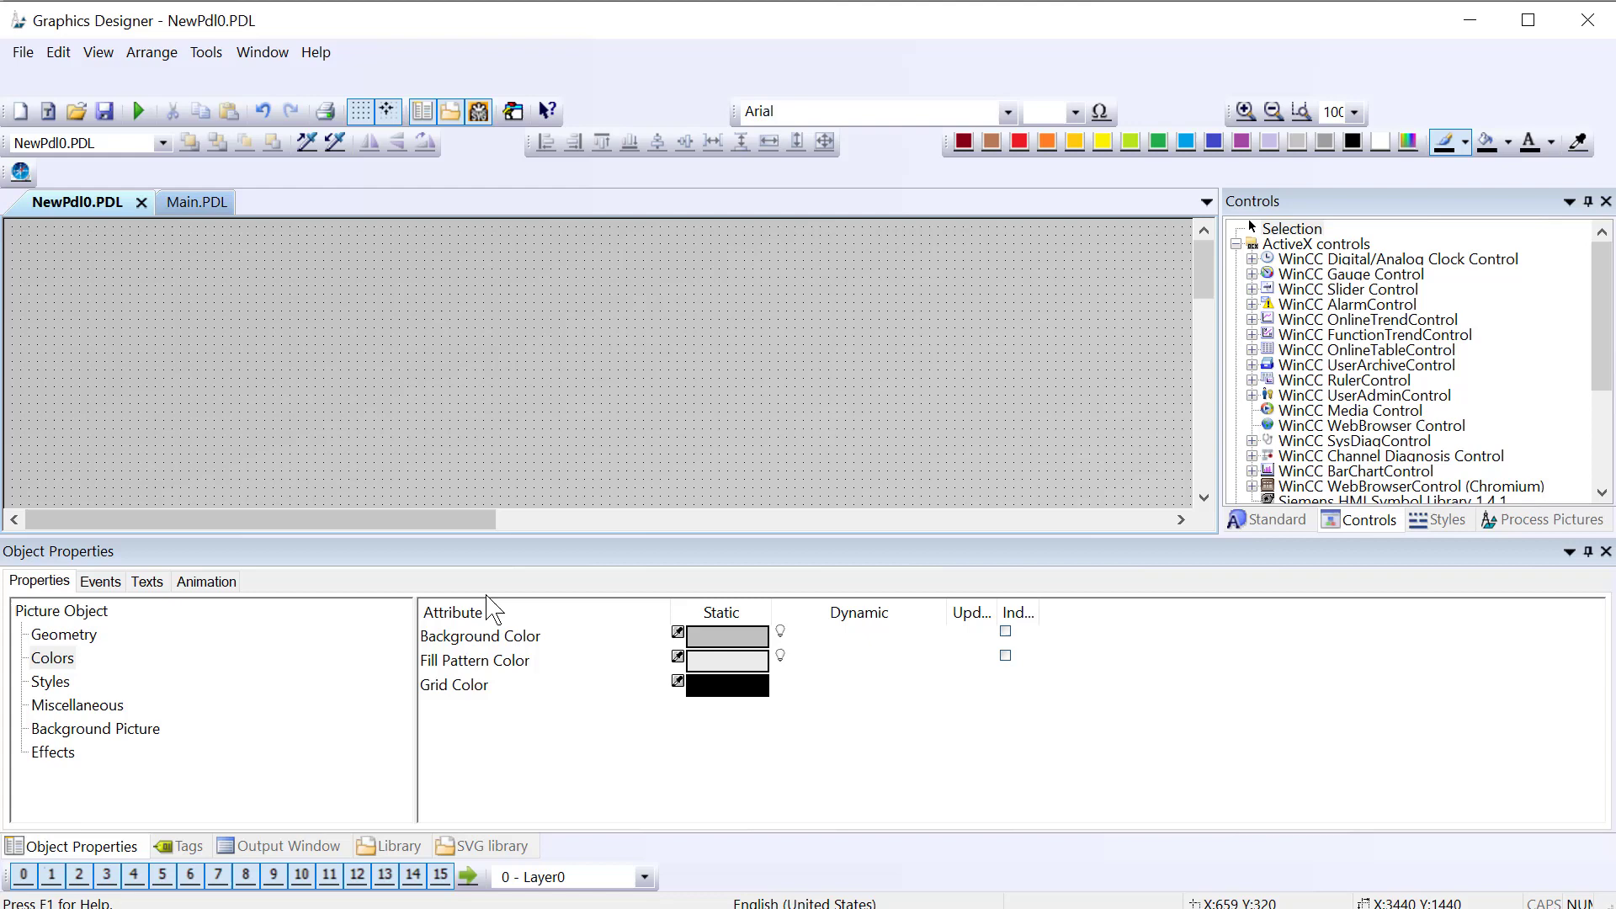
Step: Add the MotorVentilator fan to the picture and pick red for the motor's BasicColor
click(483, 844)
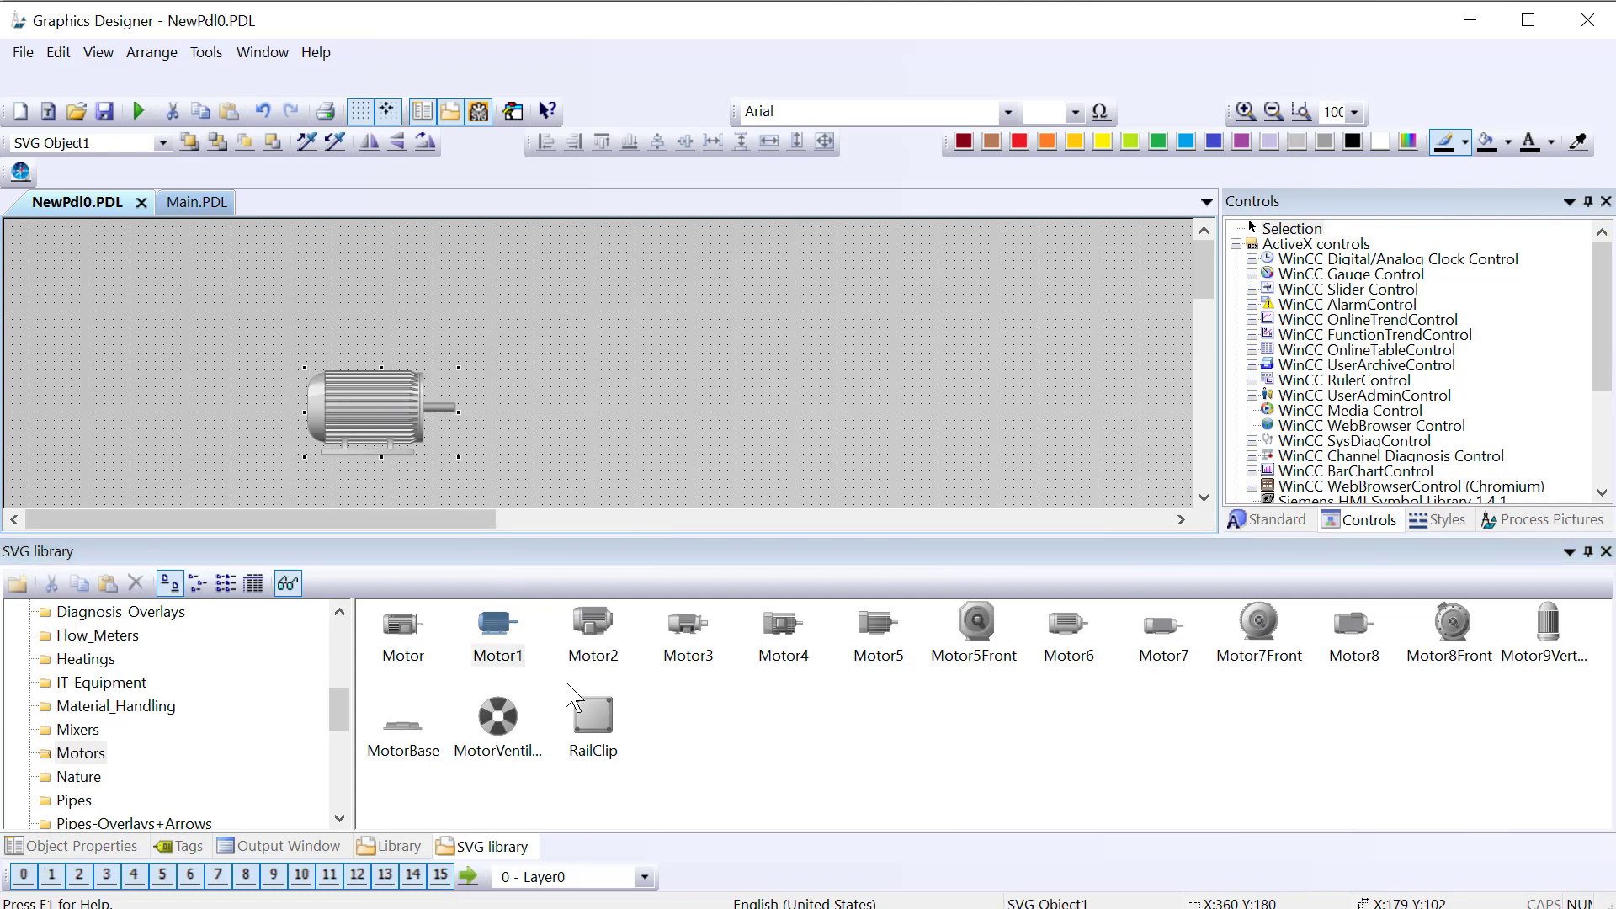
drag(498, 711, 690, 329)
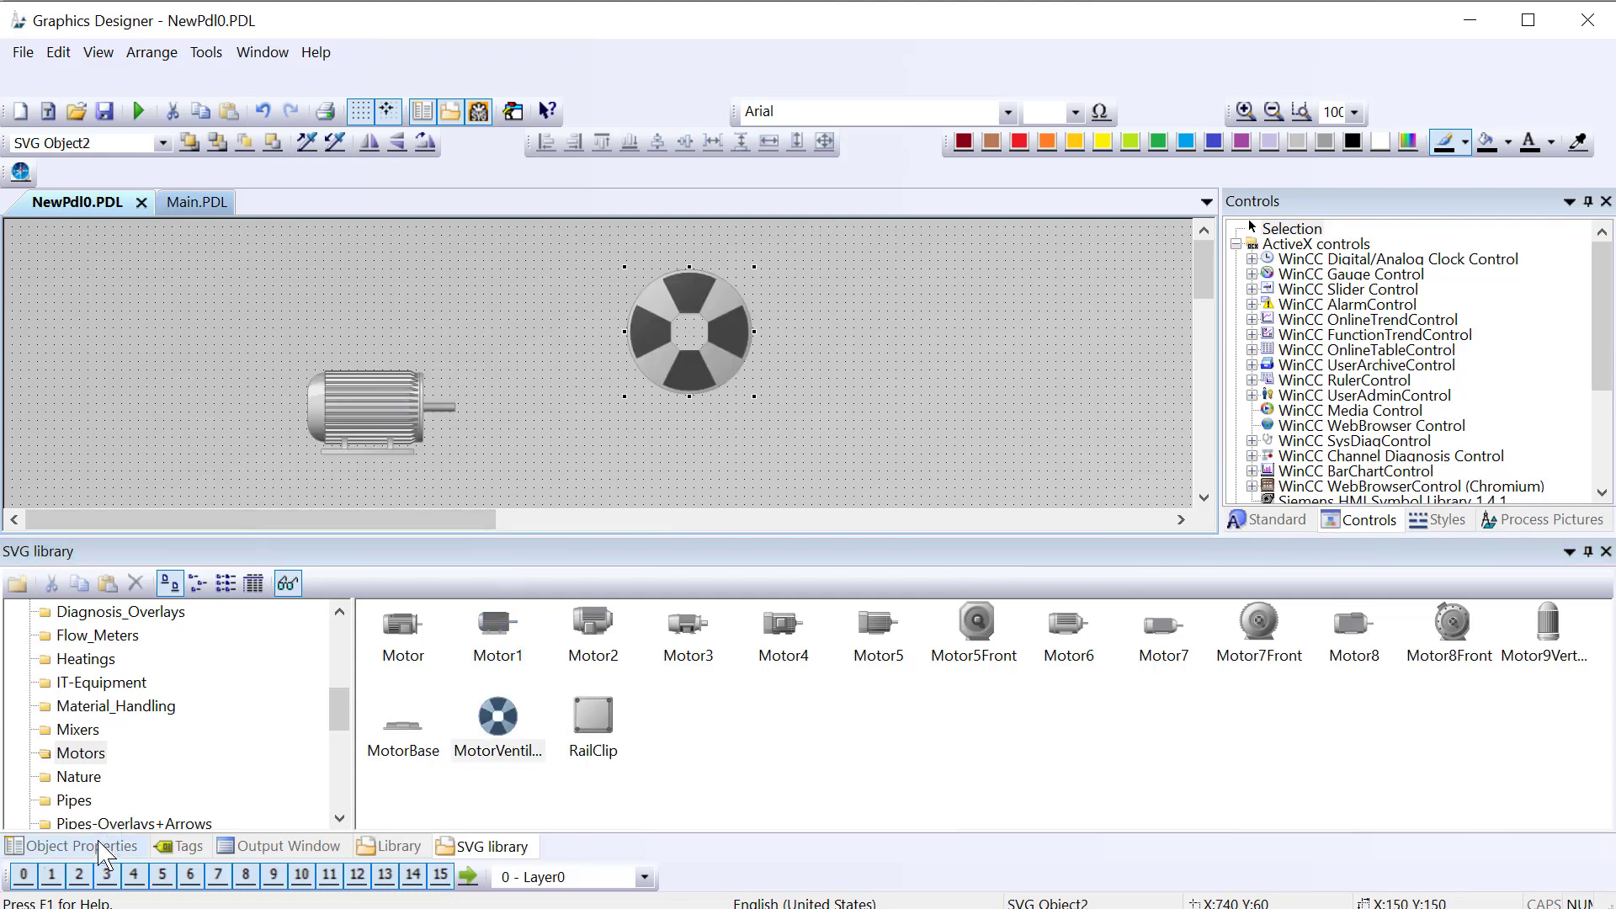
click(72, 845)
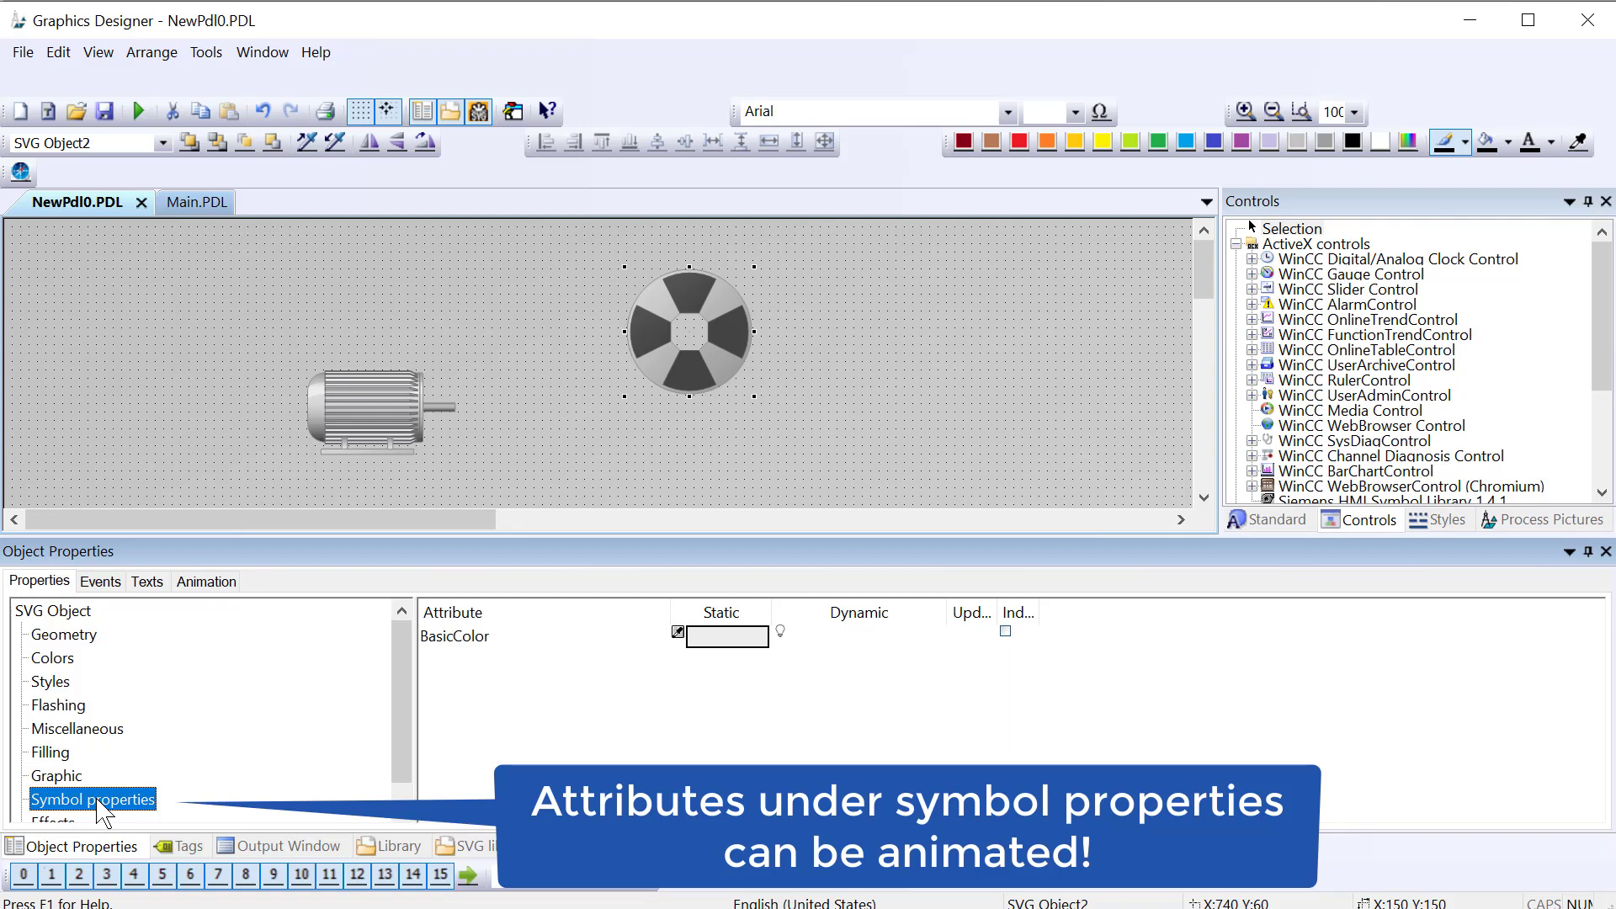
click(371, 407)
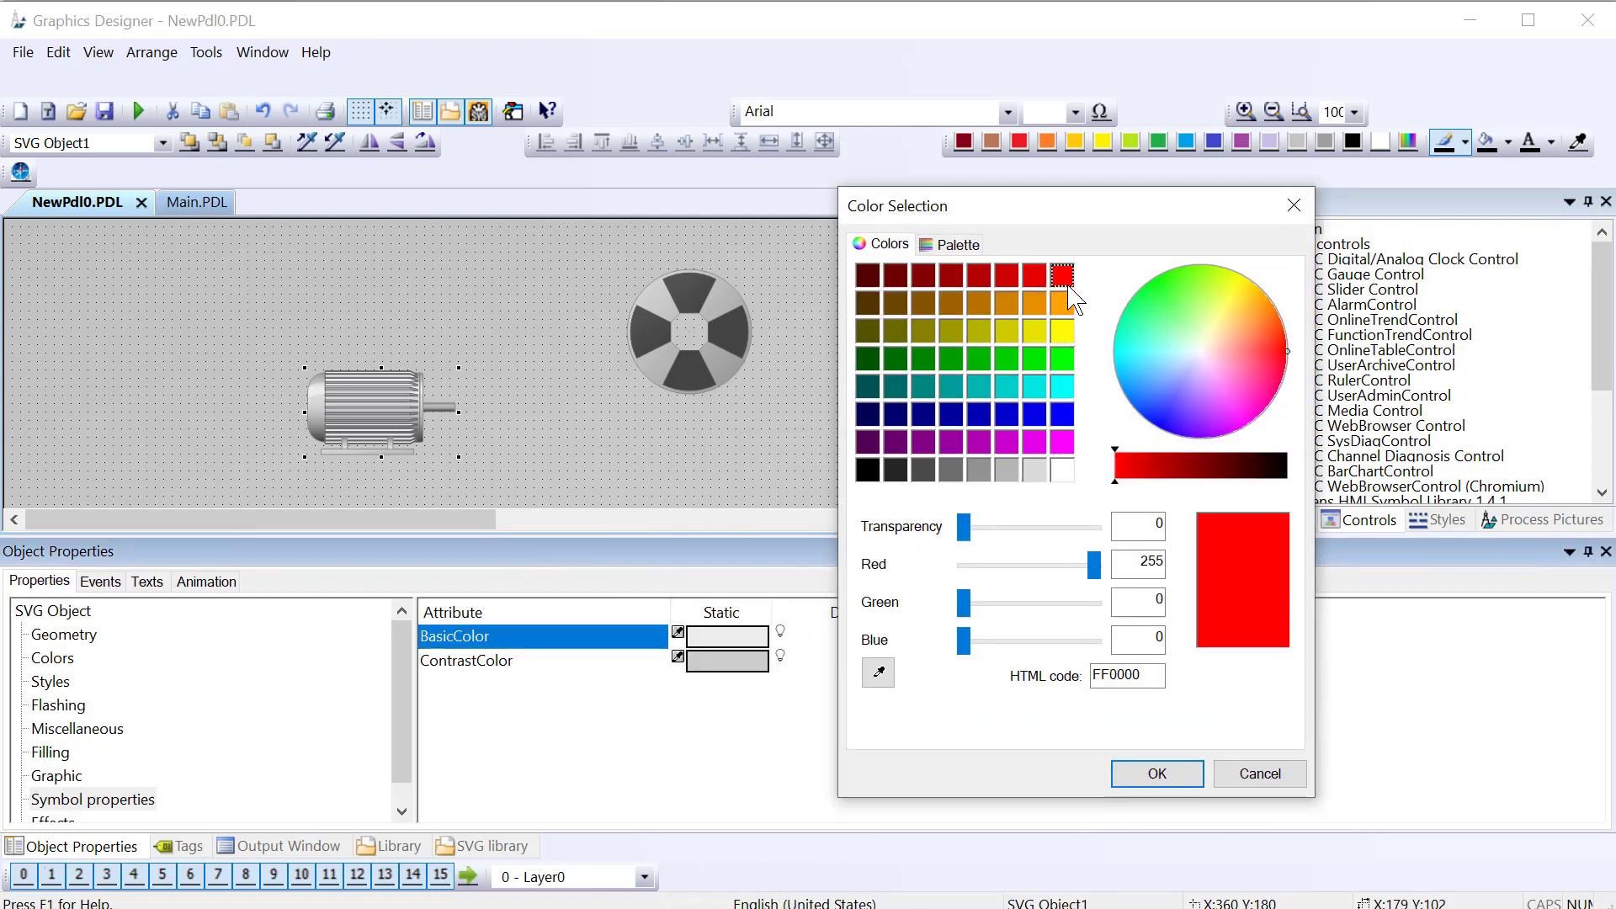
Step: Make the motor red and drive its BasicColor by Boolean tag Red.PUMP_ON
click(1155, 774)
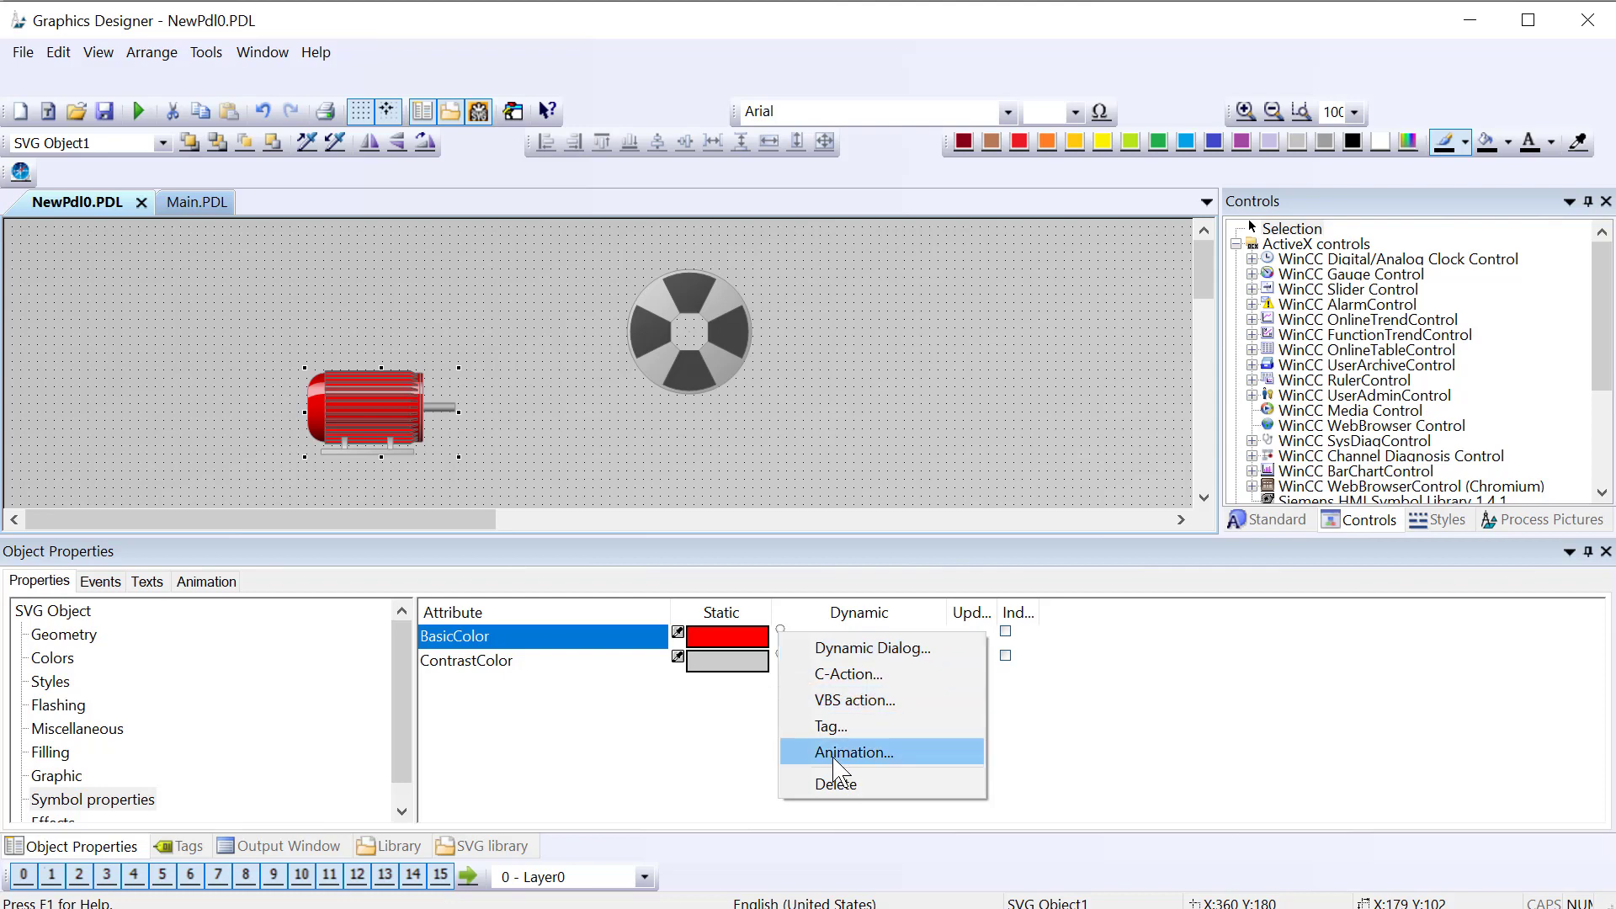
mouse_move(850, 660)
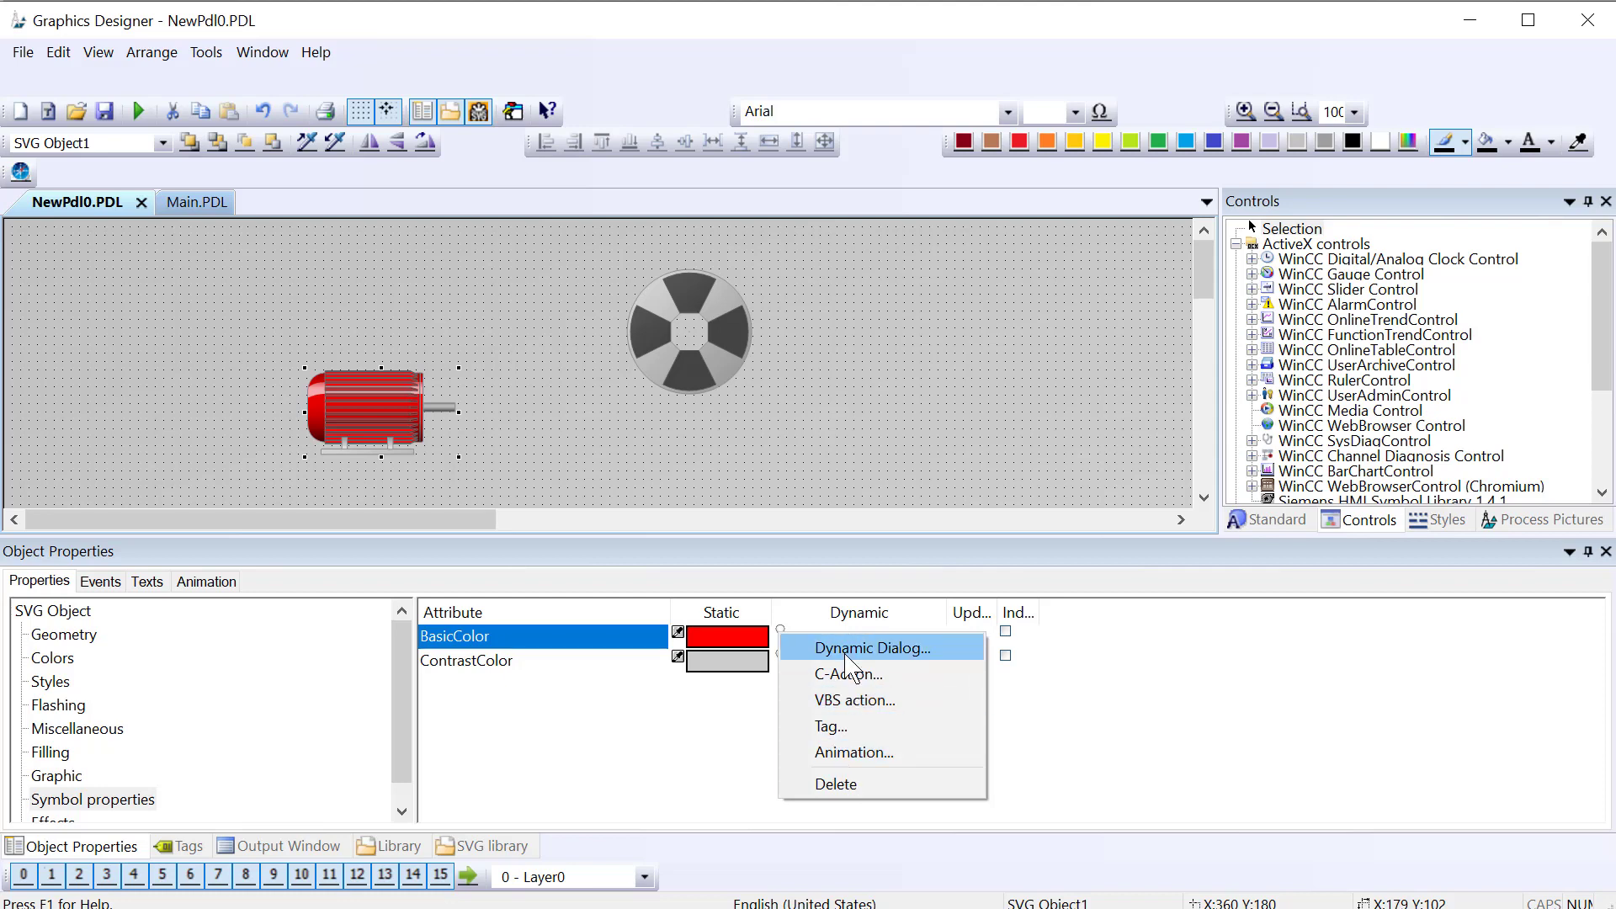
click(873, 647)
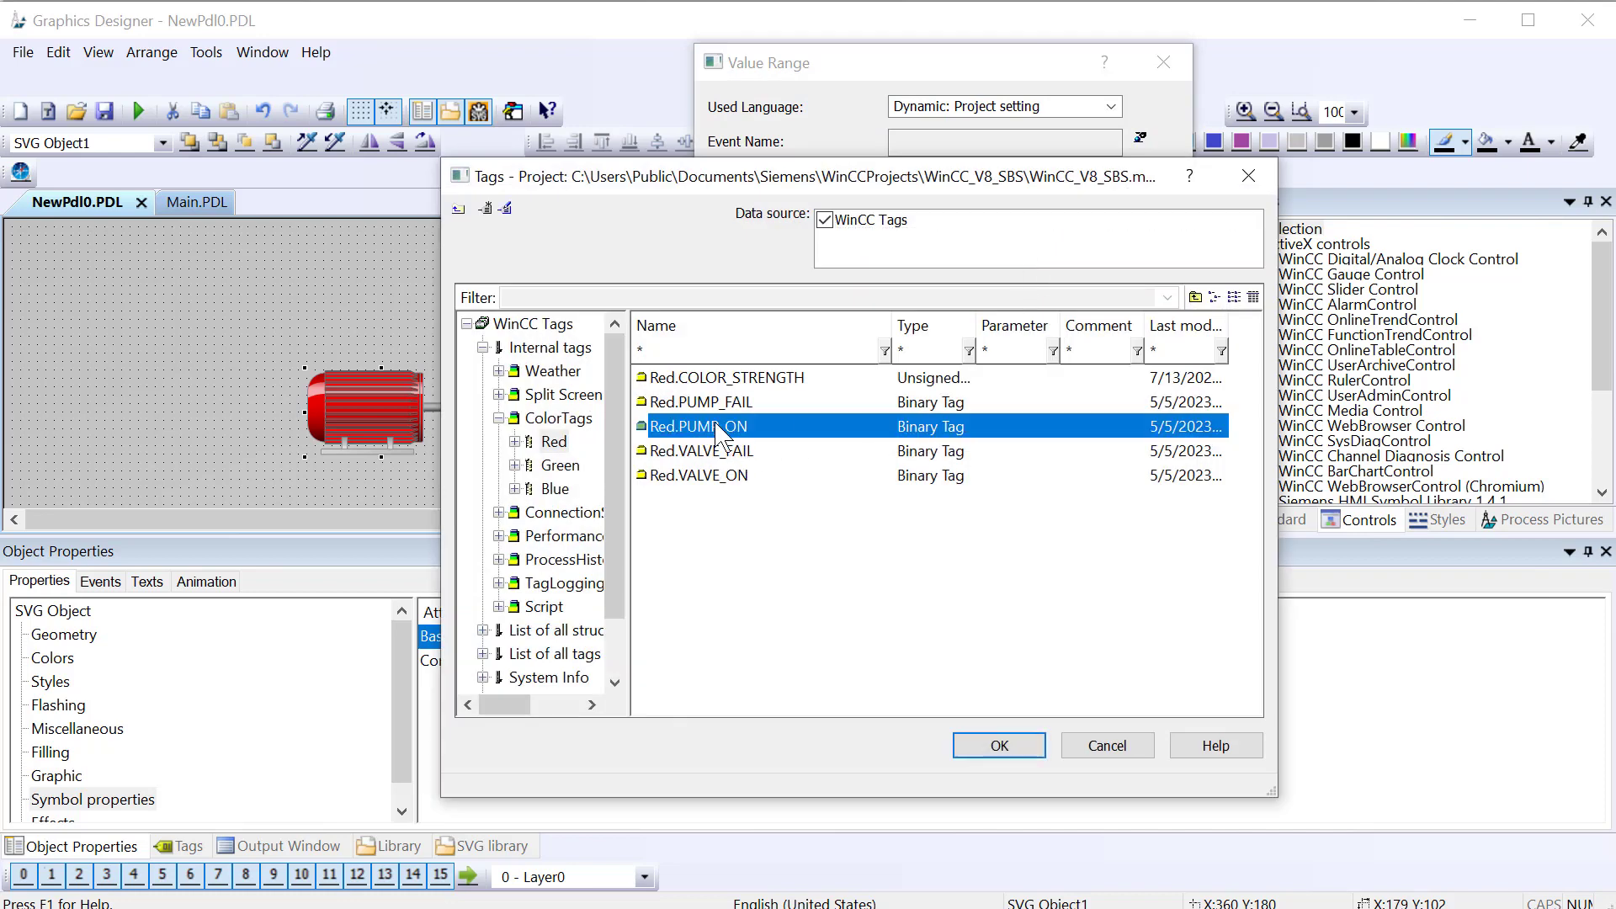
click(996, 744)
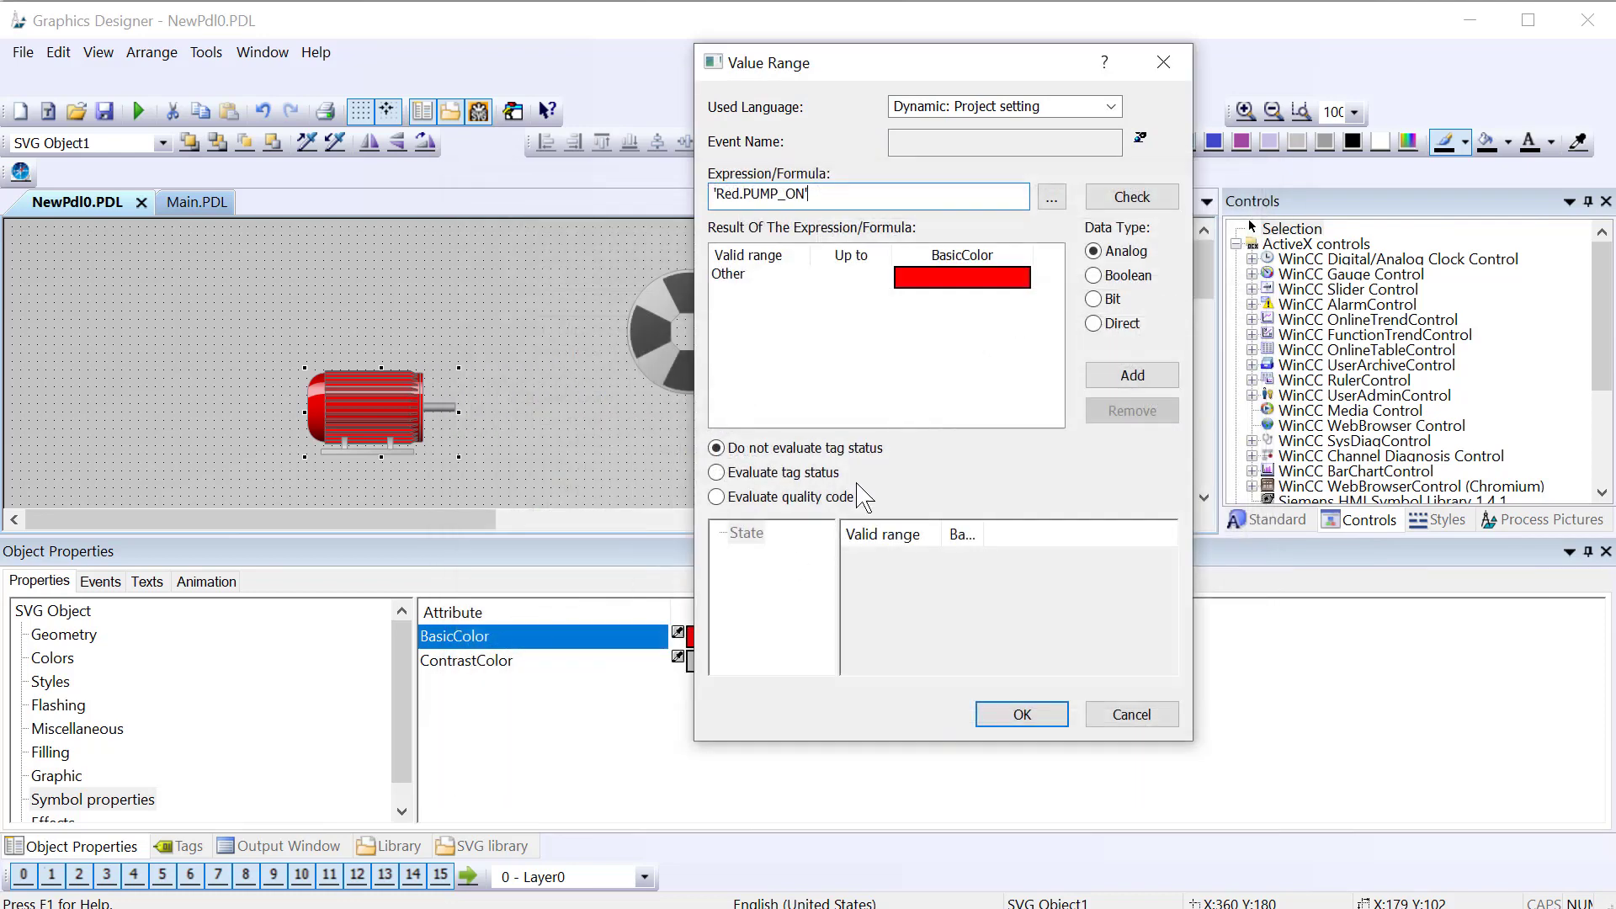
click(1093, 275)
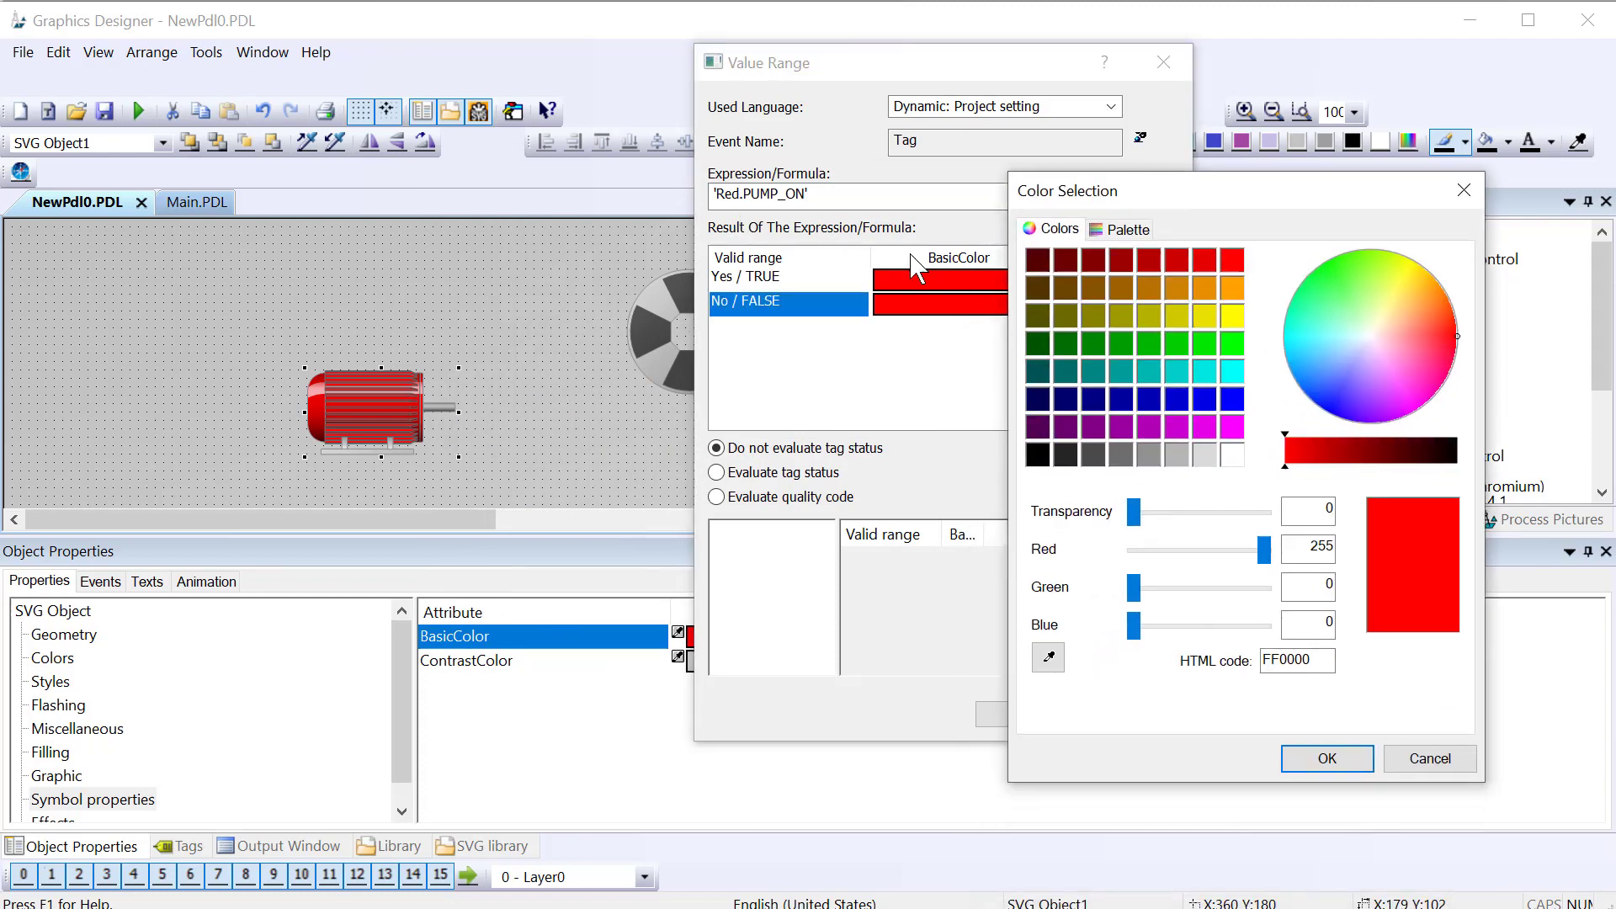
click(1120, 342)
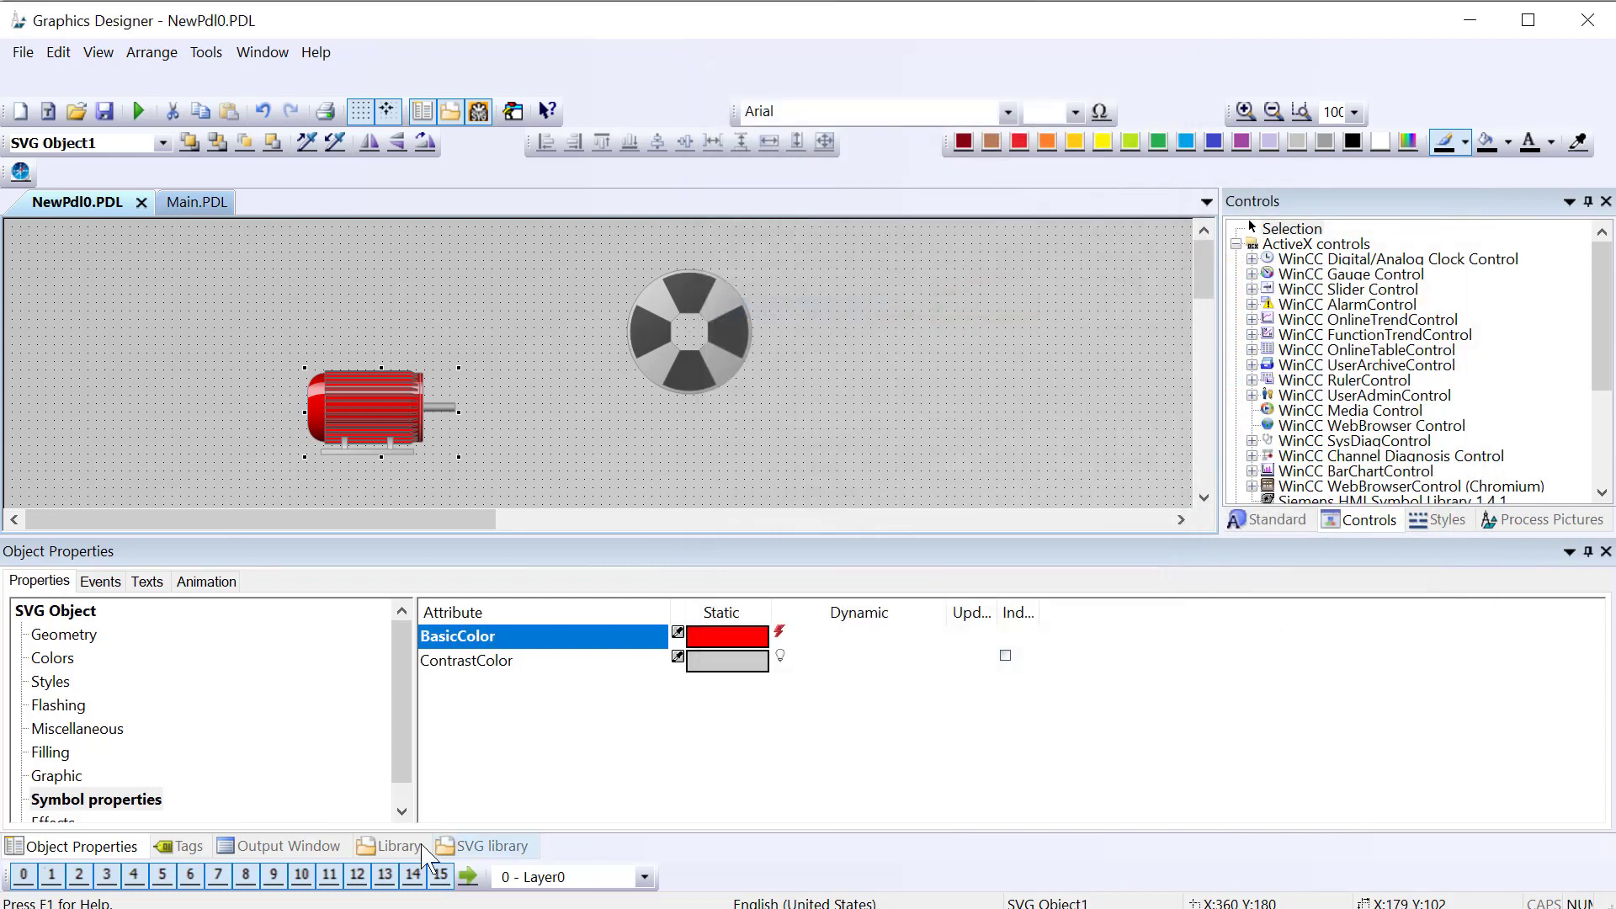
click(181, 845)
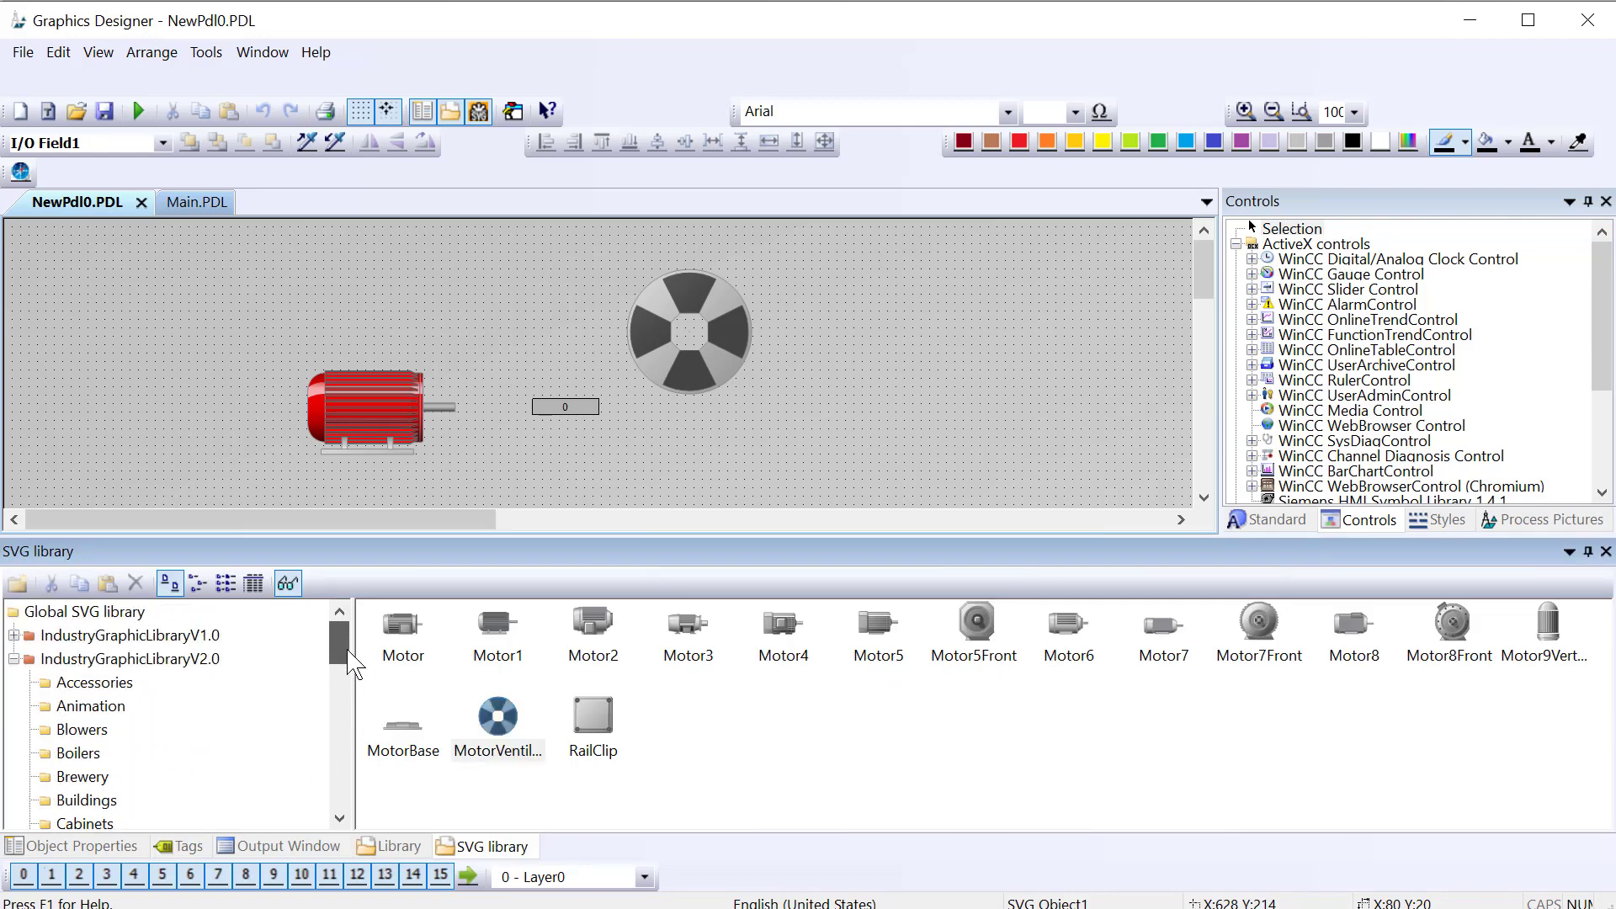
mouse_move(805, 630)
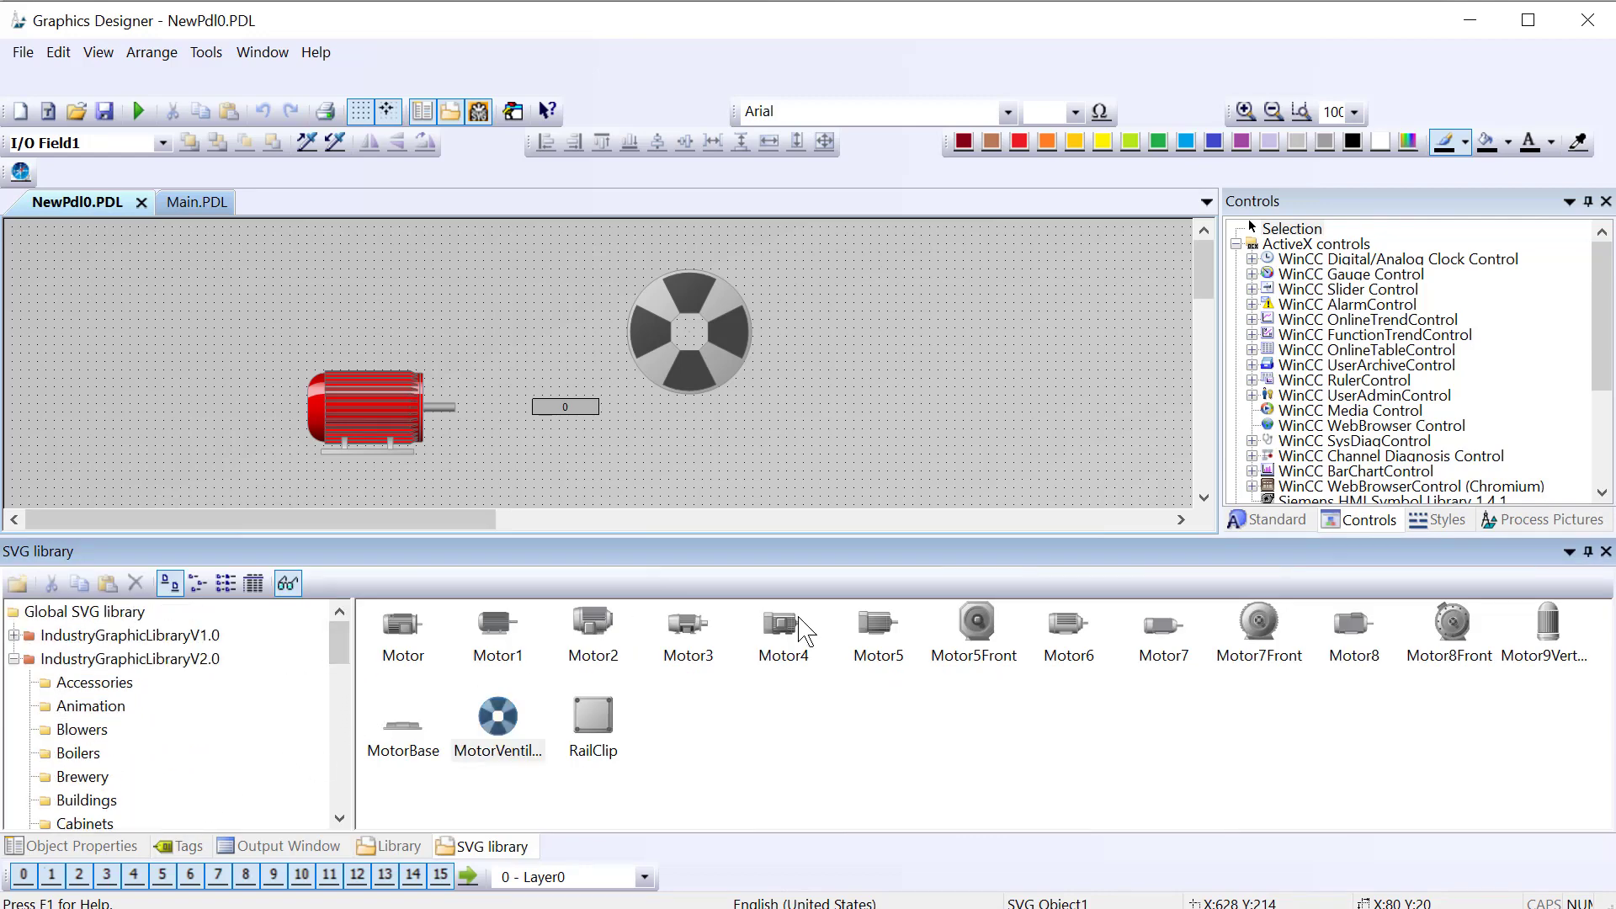
Step: Select the red motor beside the round fan and the I/O field showing 0
click(361, 410)
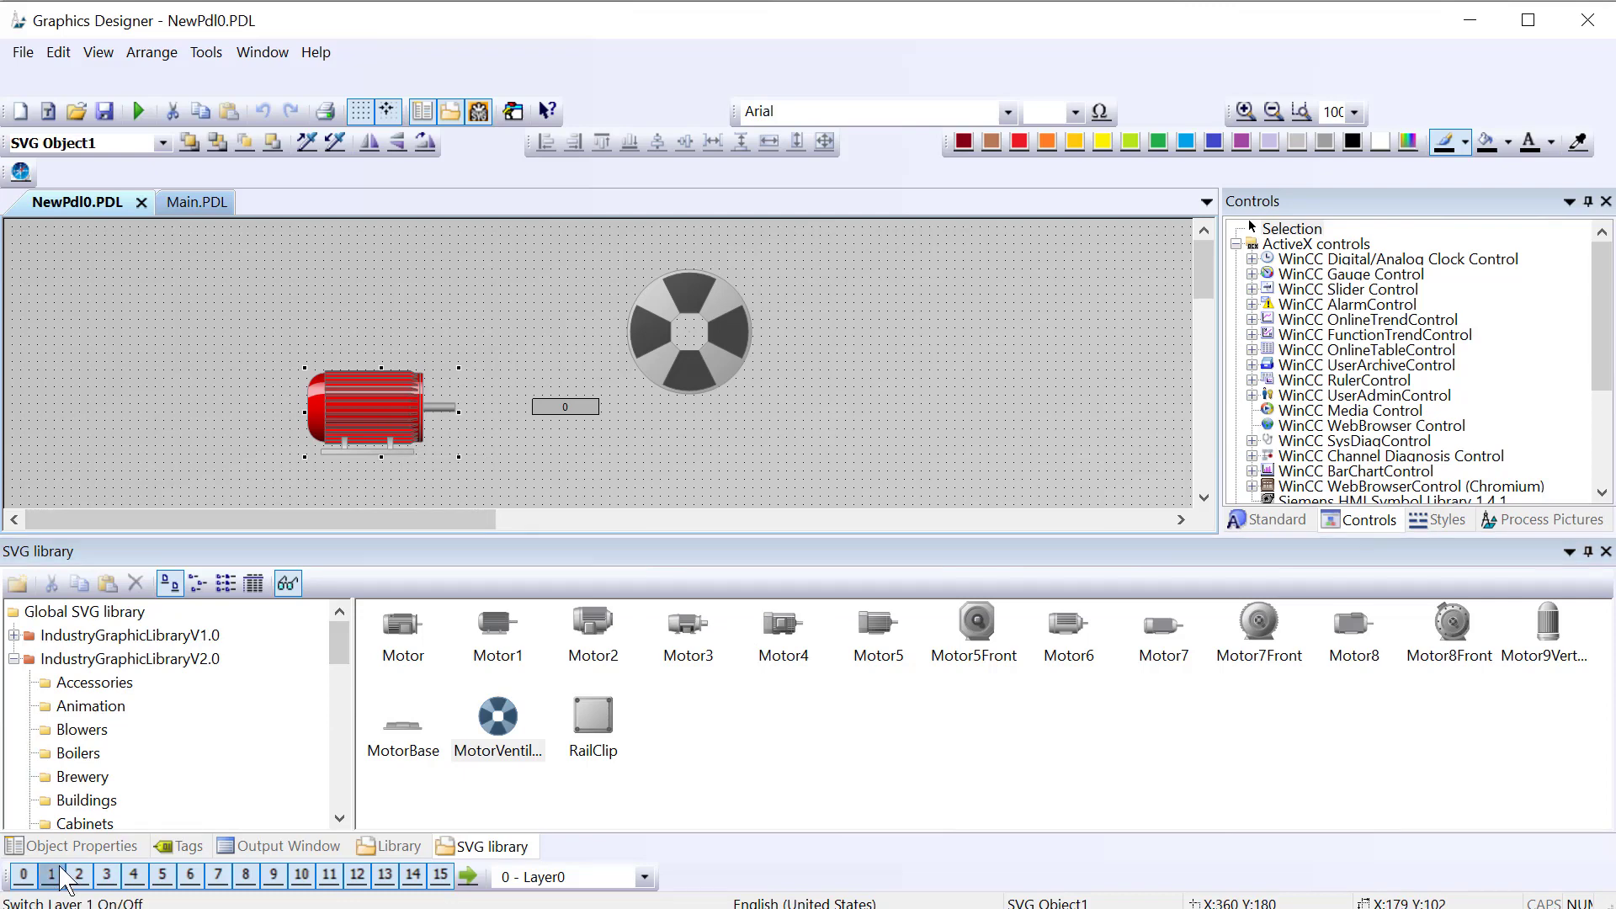
Step: Show the red motor's Colors properties, including border, background and fill pattern colours
click(81, 846)
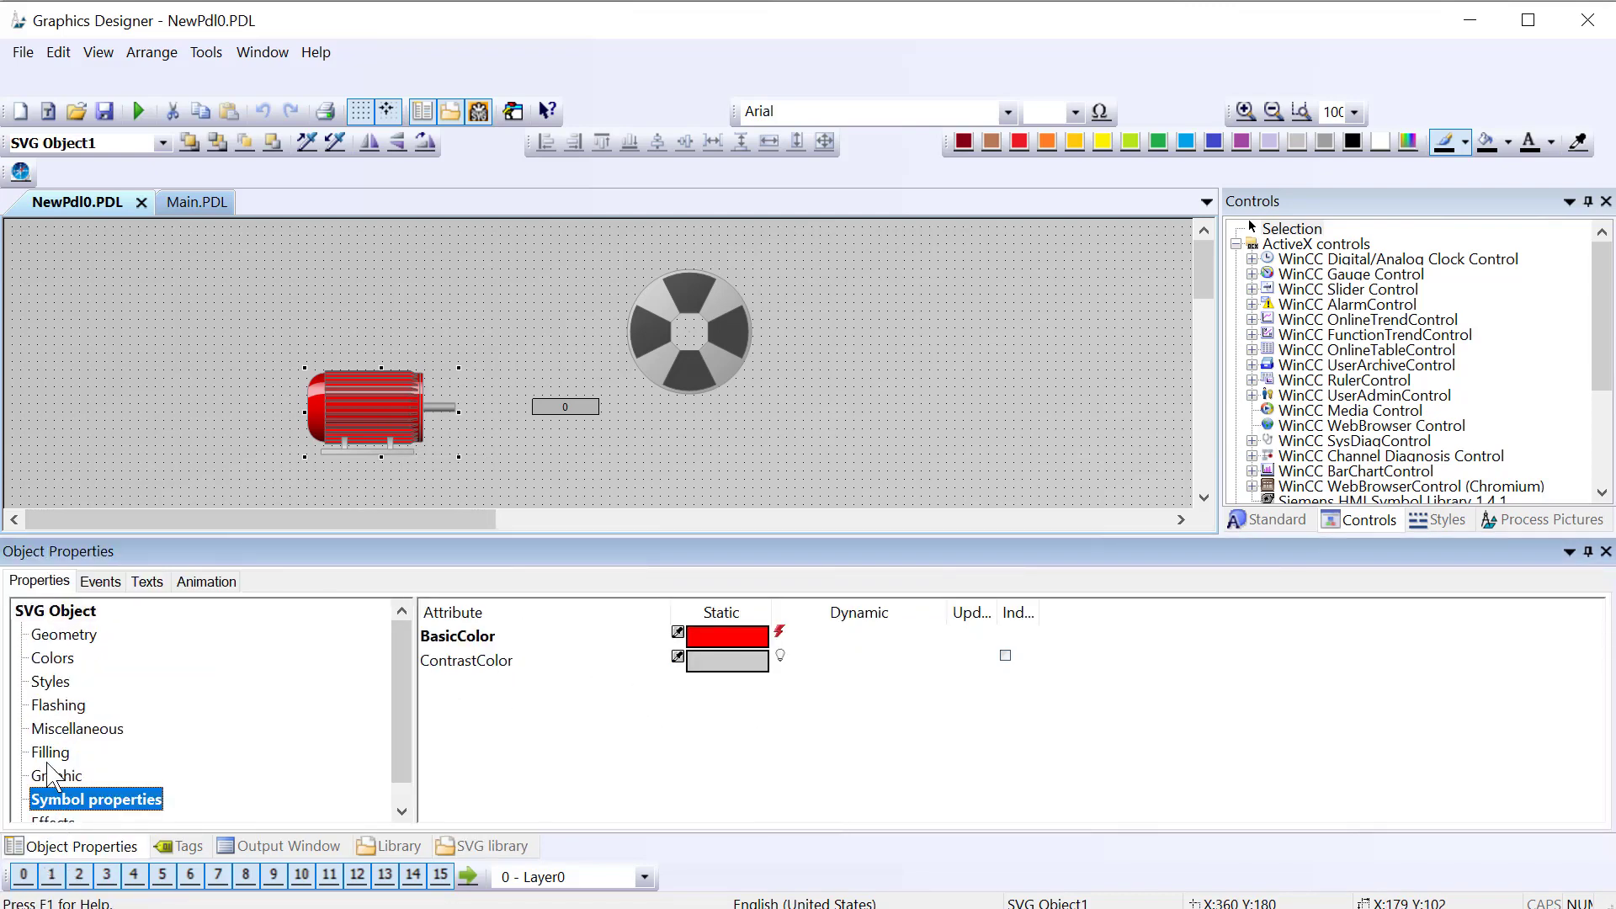
click(52, 657)
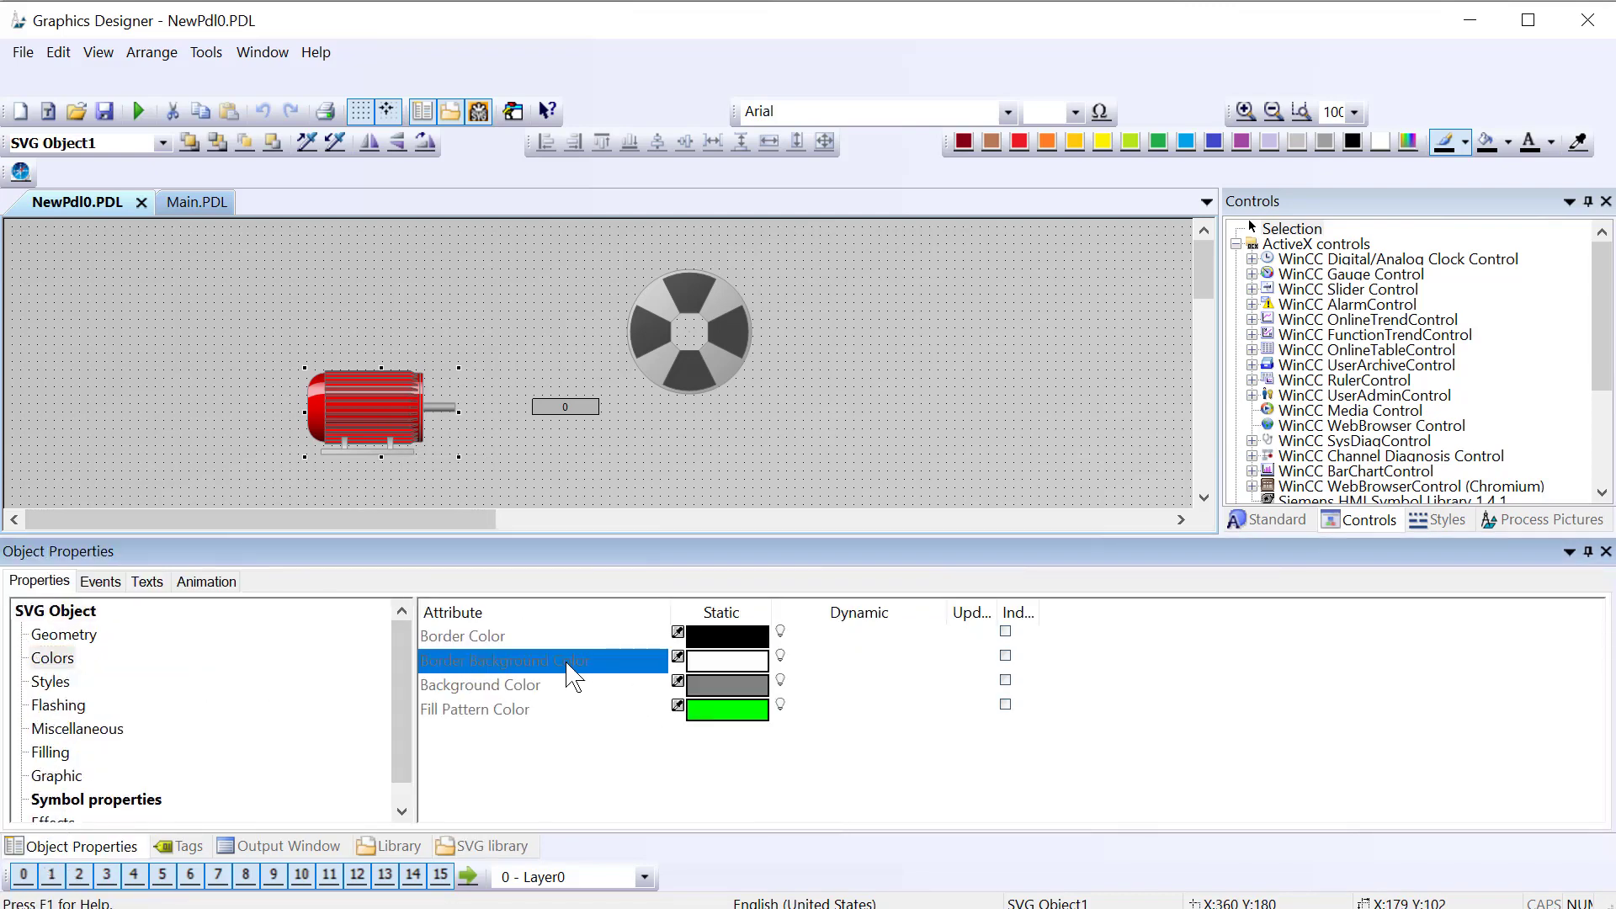
mouse_move(340, 771)
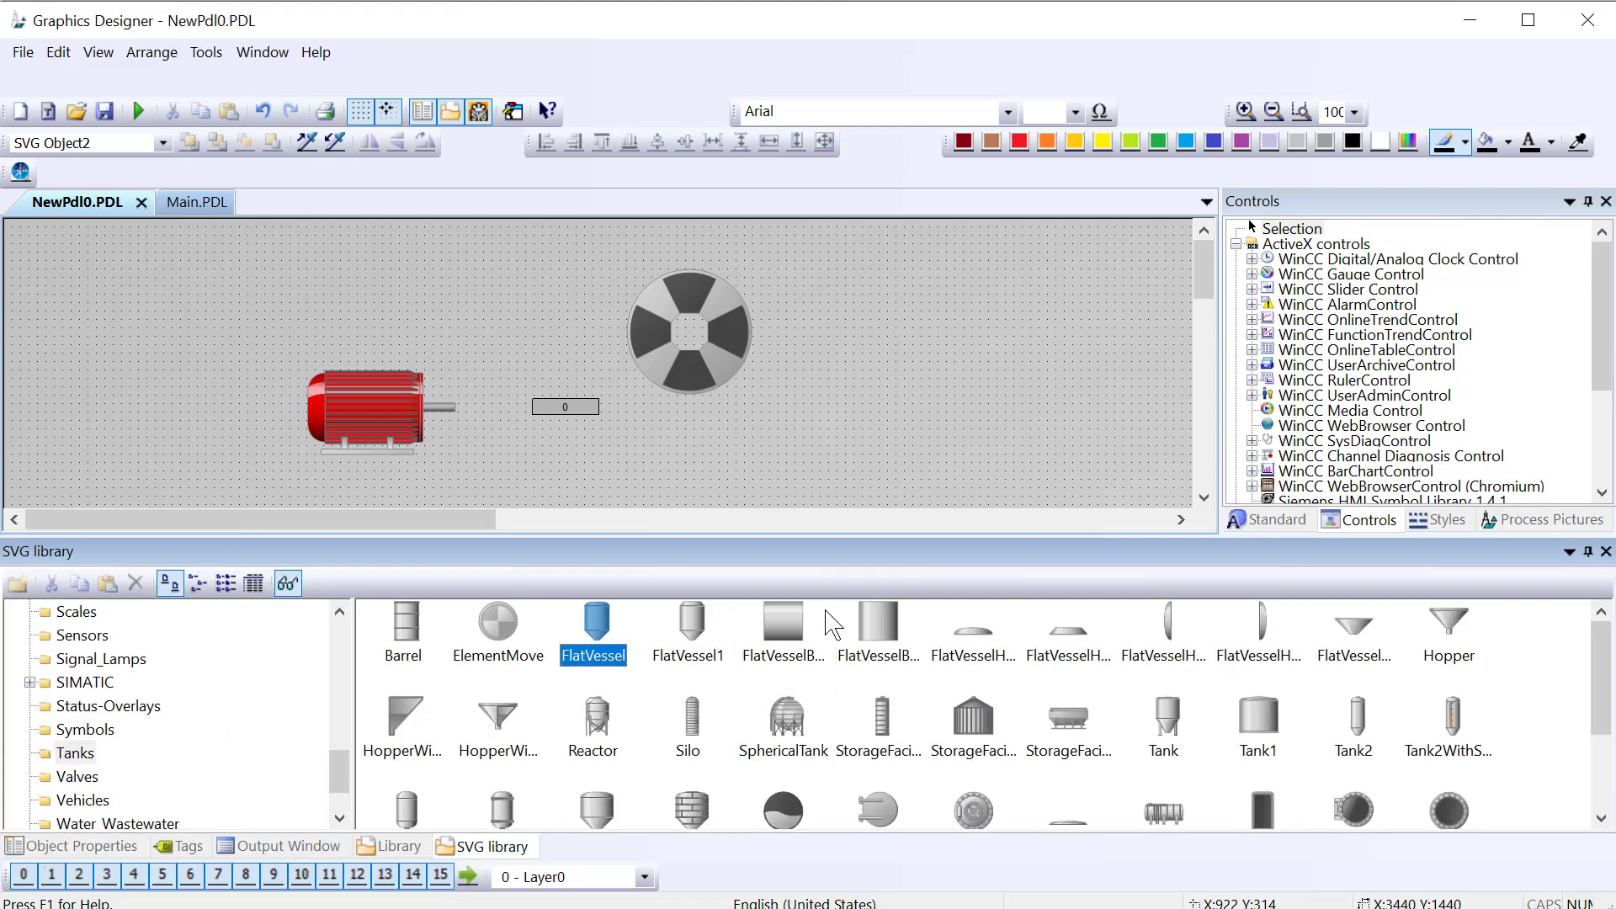
Step: Add a large storage vessel right of the fan and set its FillLevelColor to blue
click(688, 630)
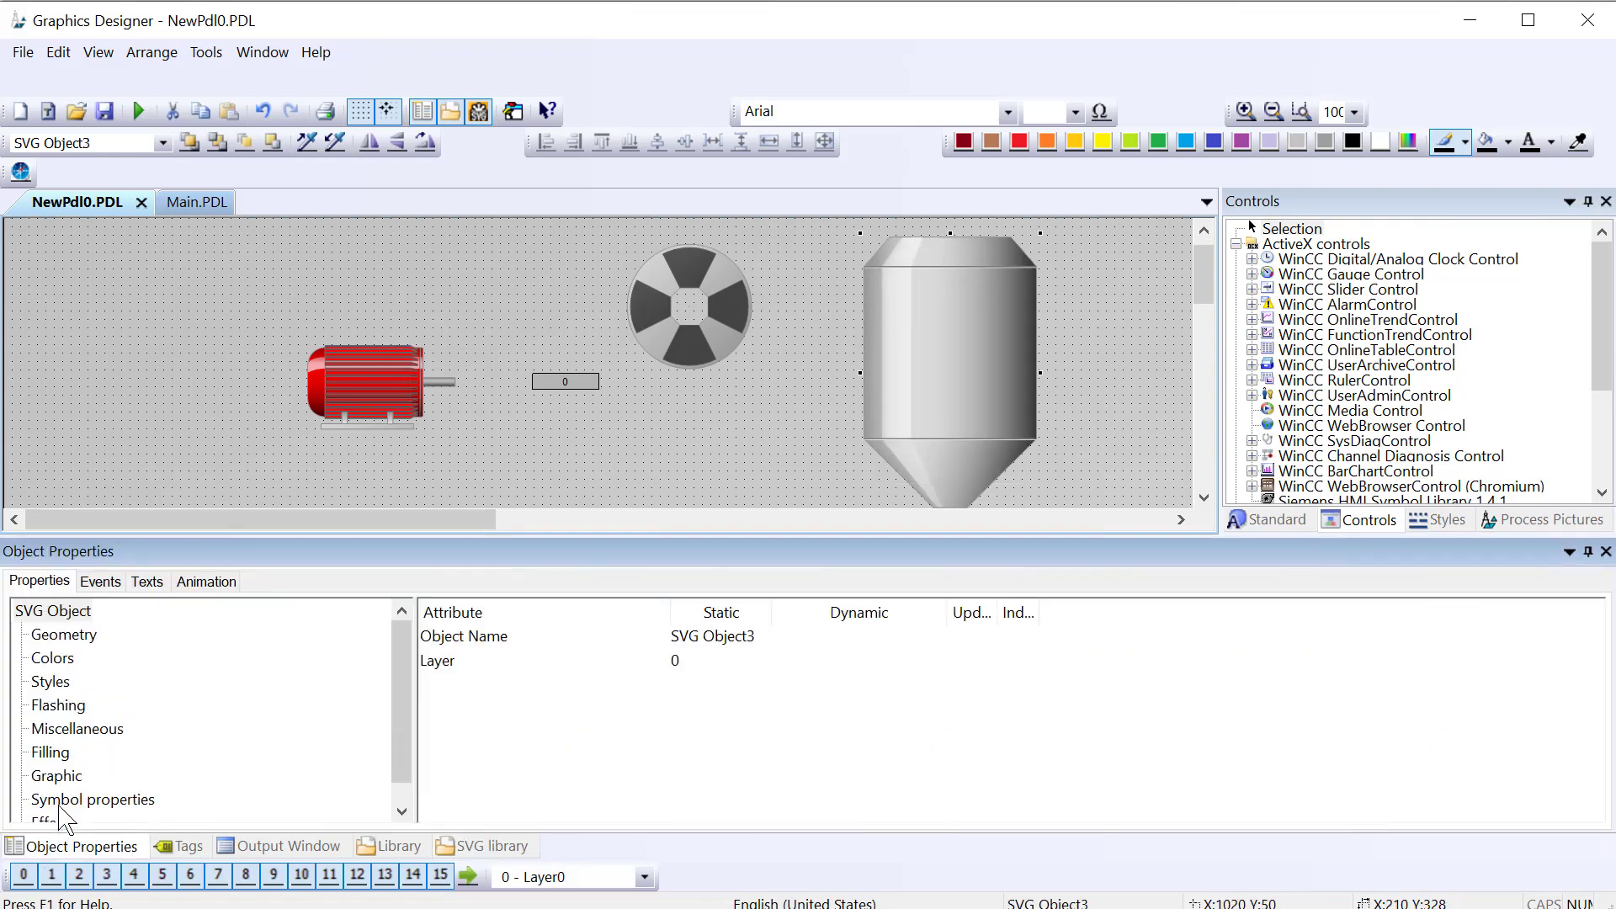
click(92, 798)
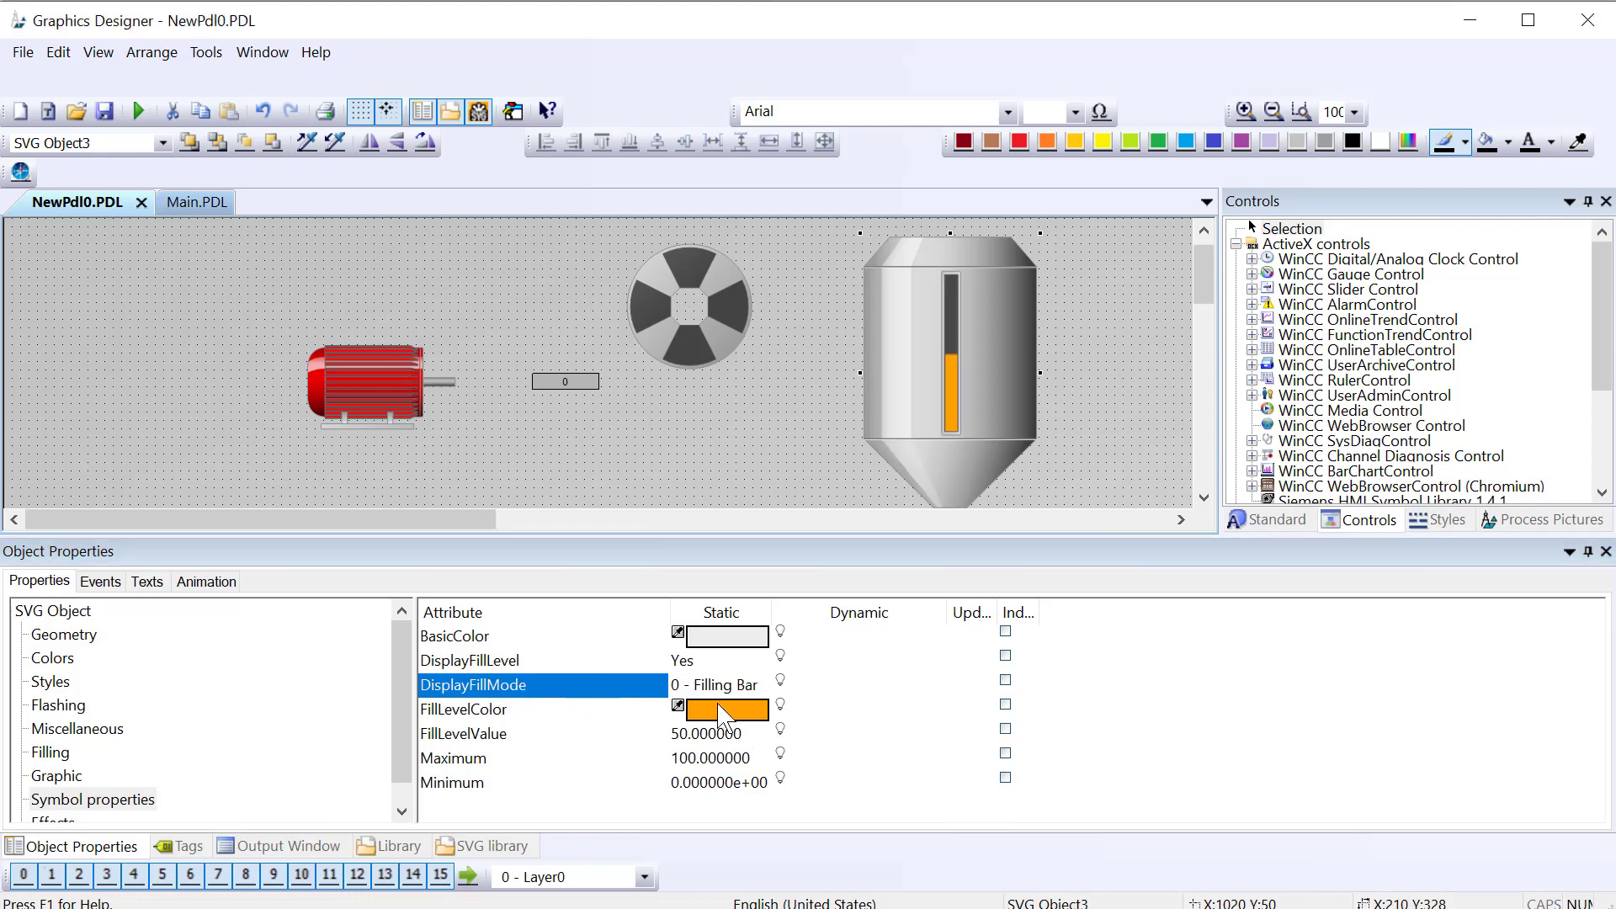
click(726, 709)
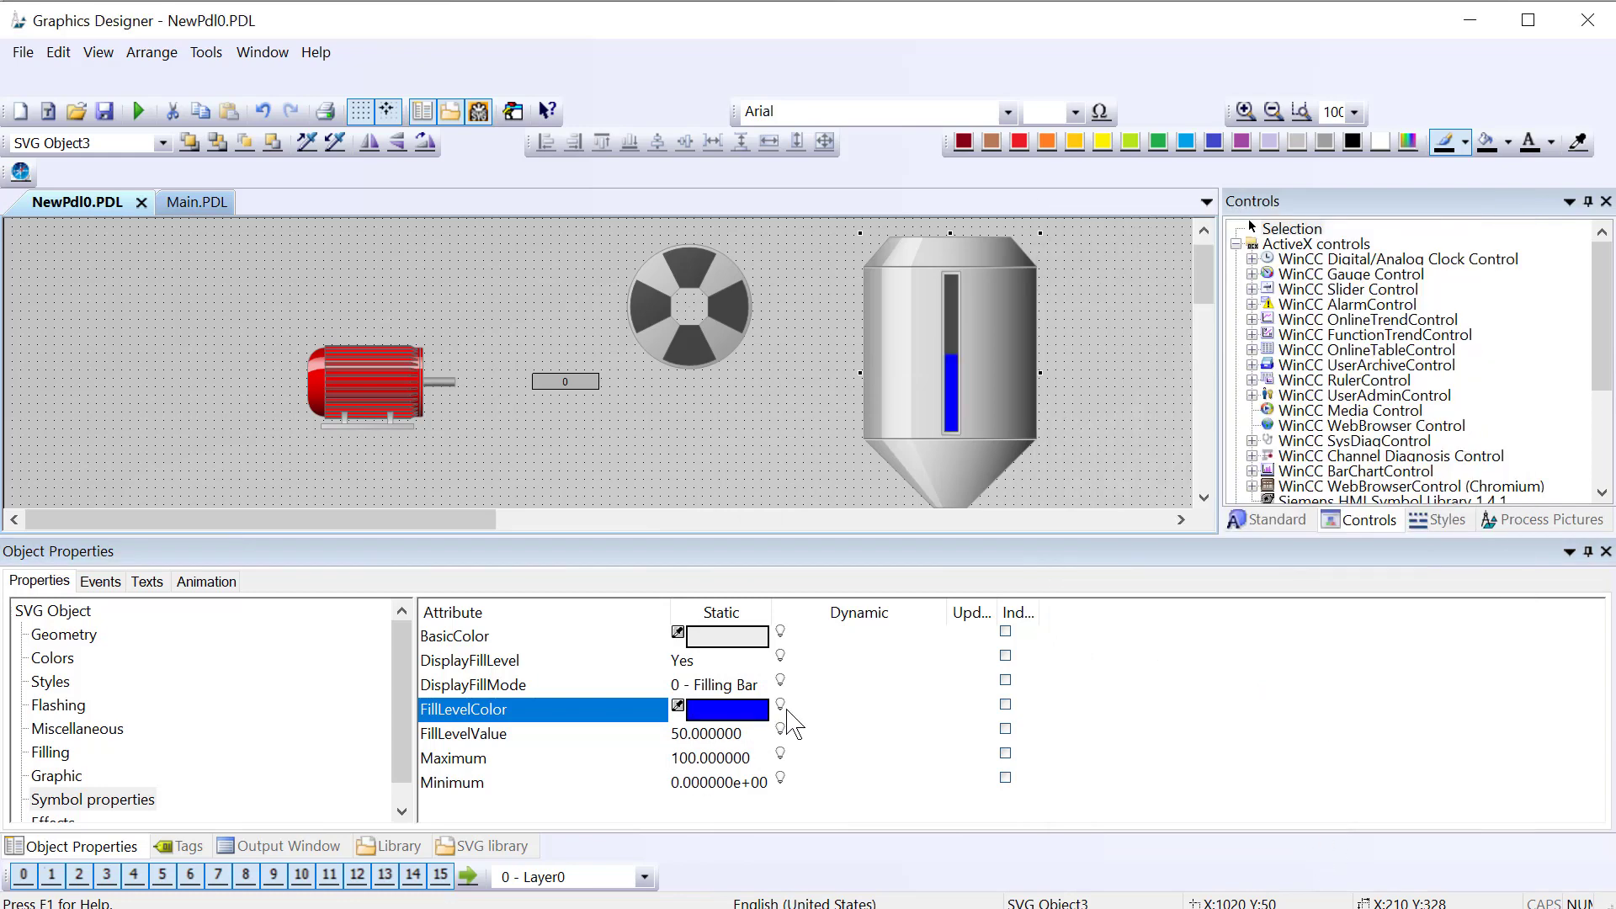
Step: Link the vessel's FillLevelValue to tag Mix_Tank_Level, updating every second
click(468, 660)
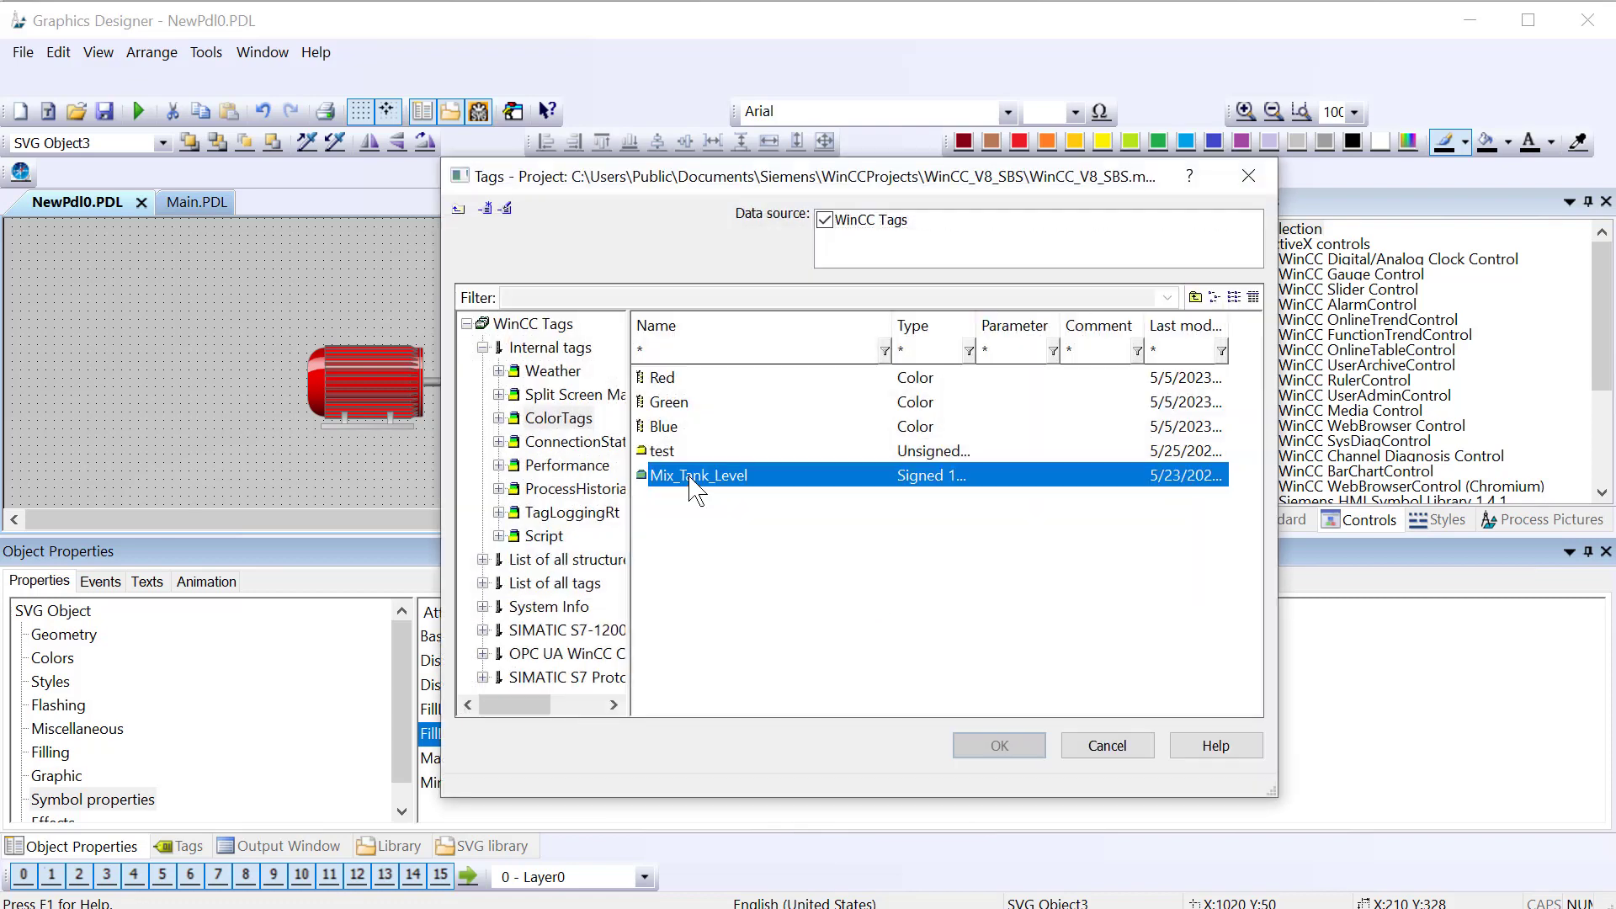
click(996, 745)
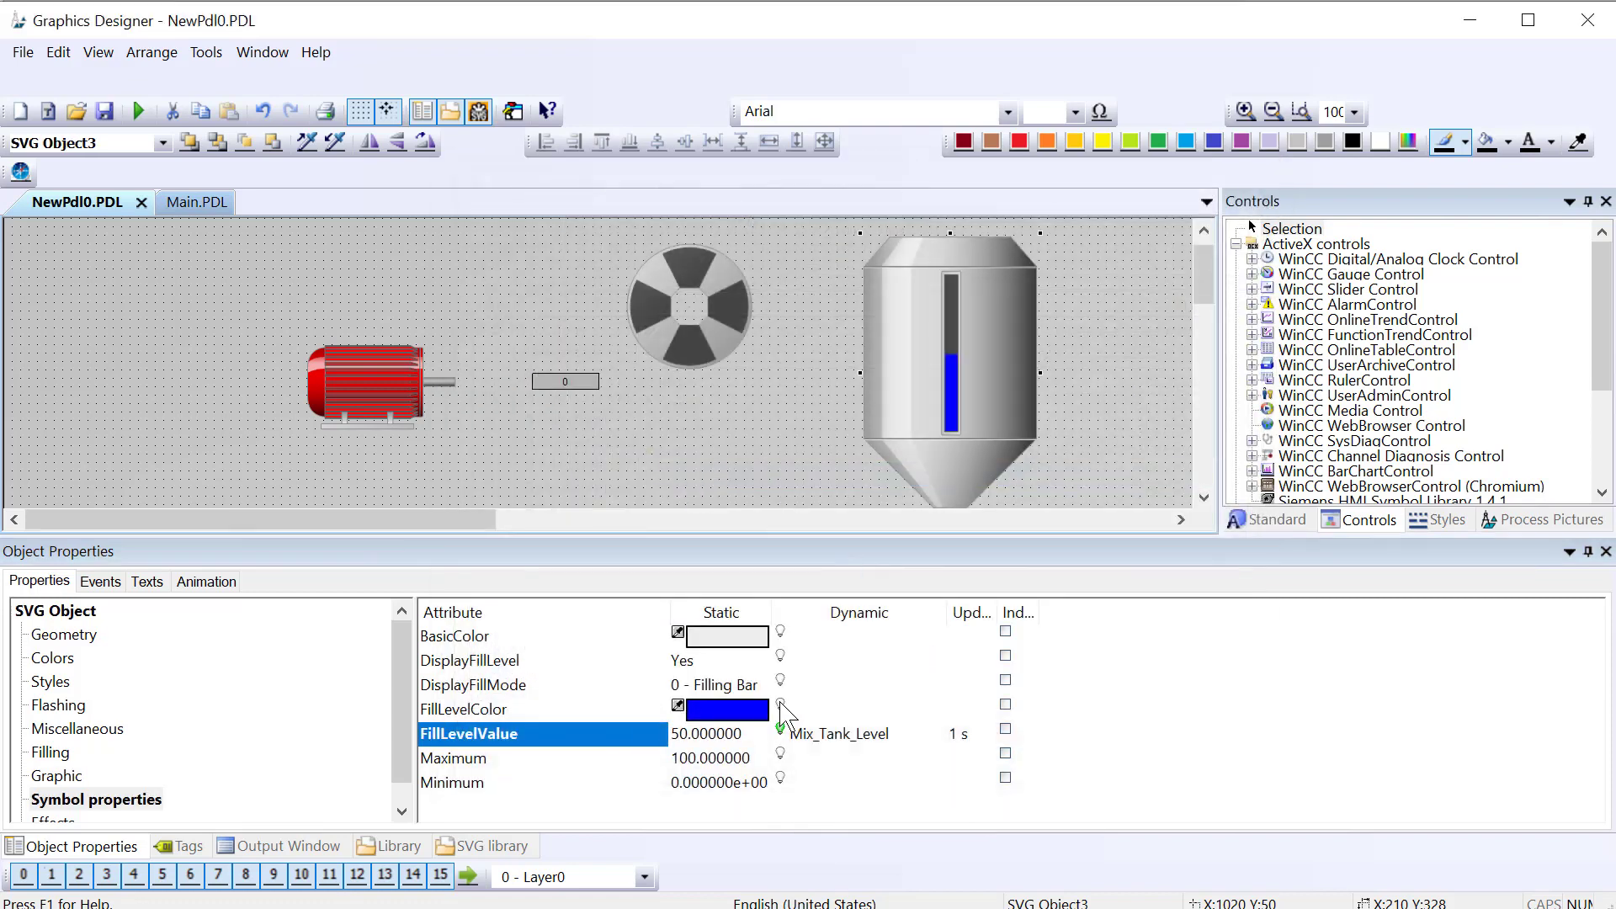
click(780, 714)
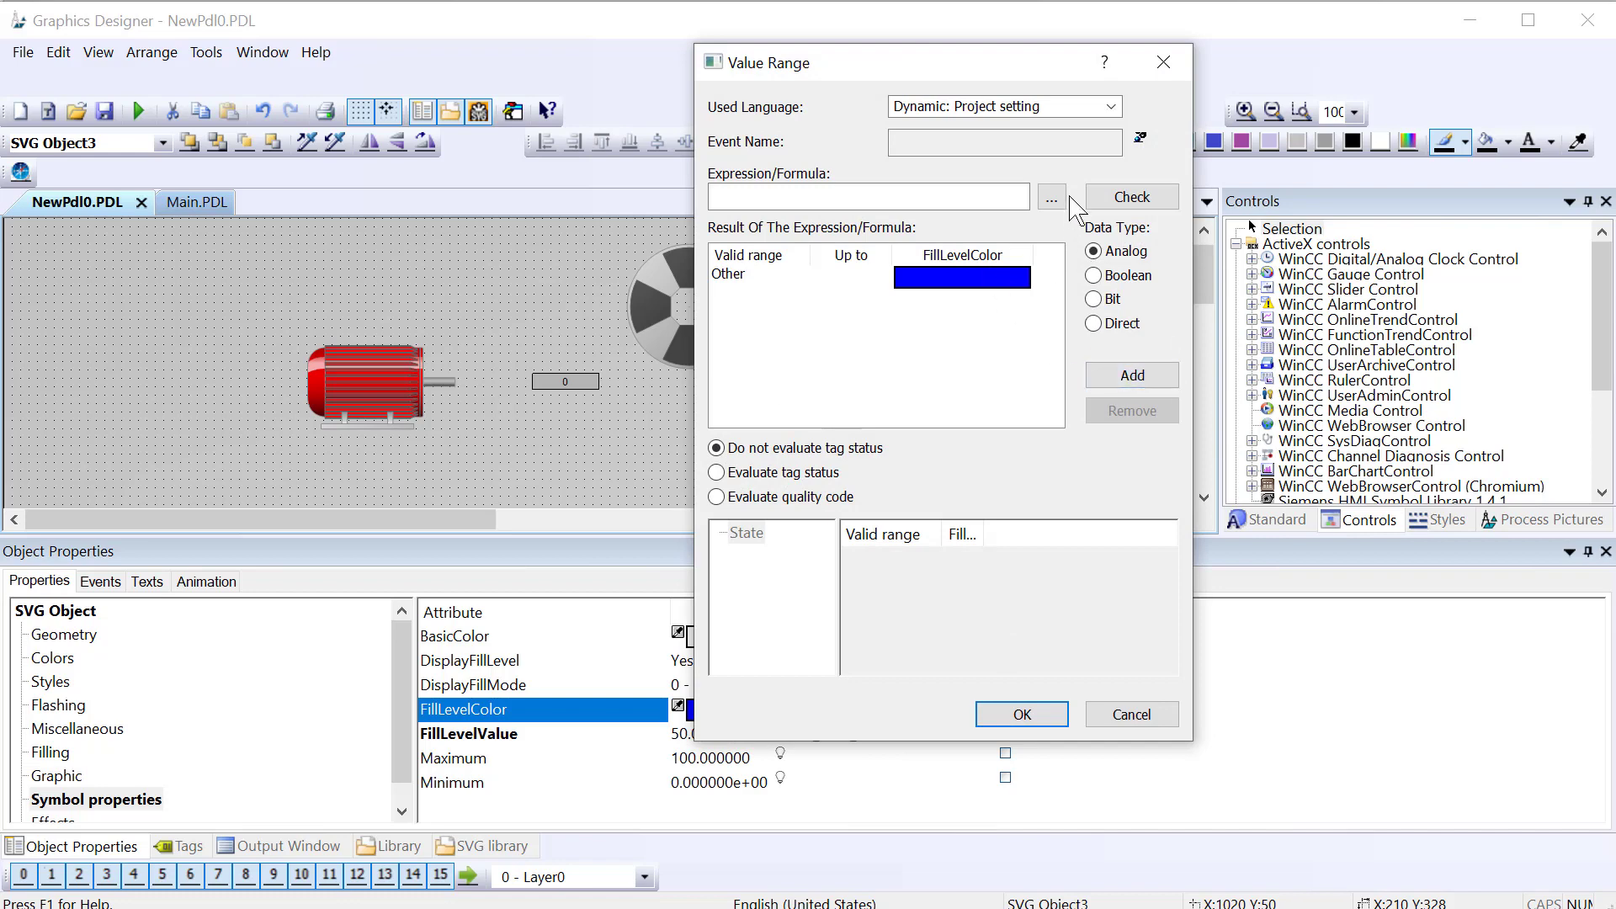
Step: Use Mix_Tank_Level as the FillLevelColor expression with a yellow range up to 20
click(1050, 196)
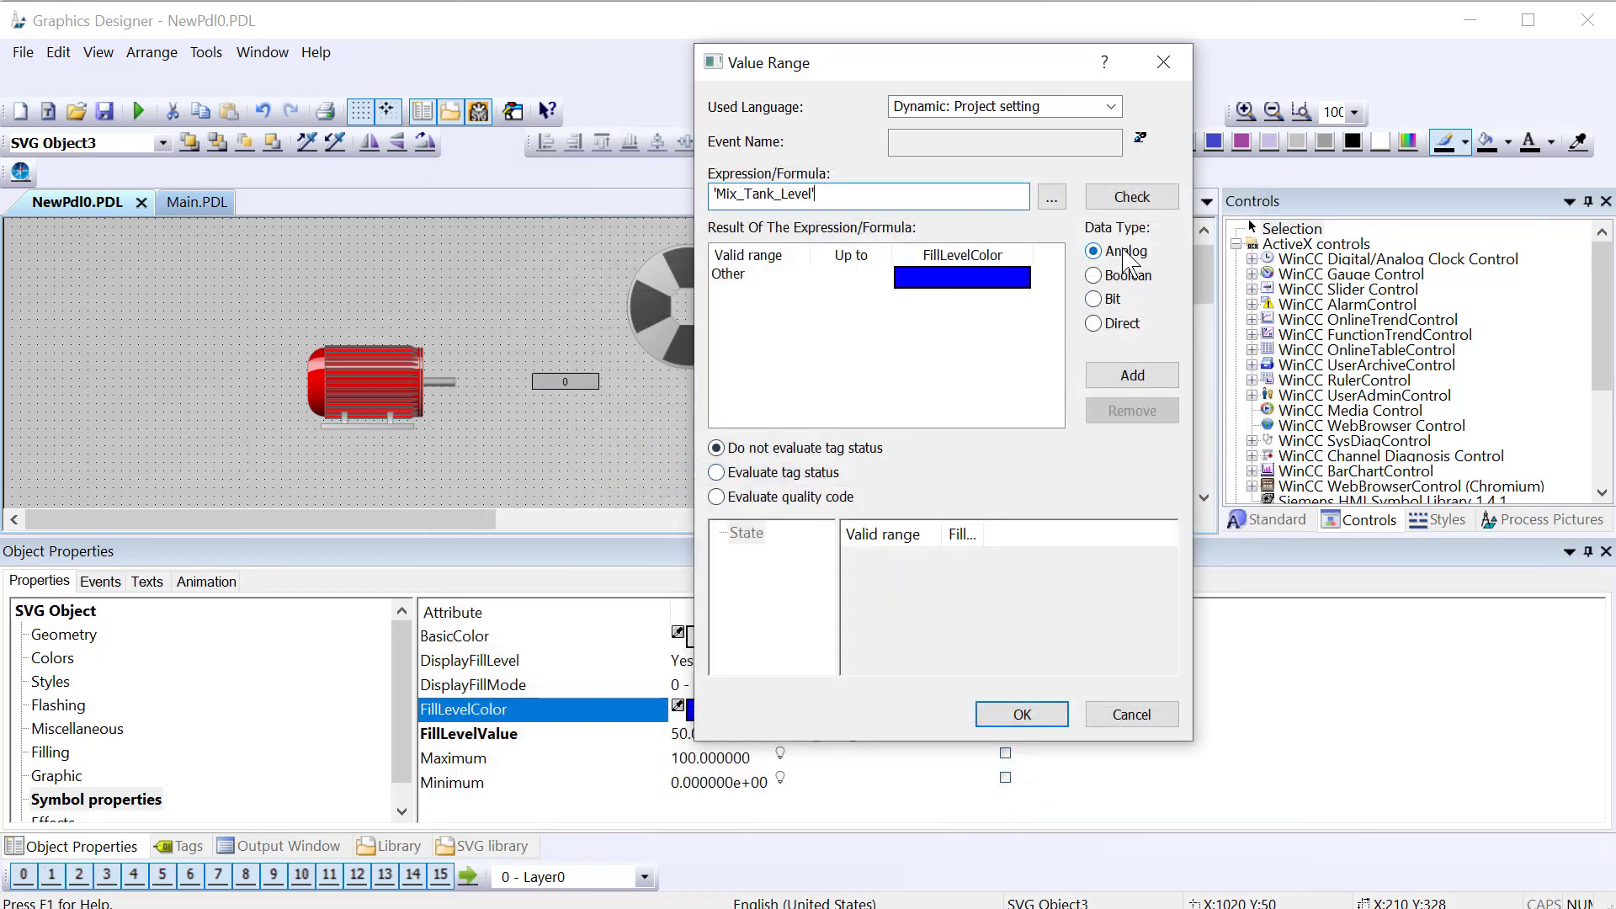
click(1129, 374)
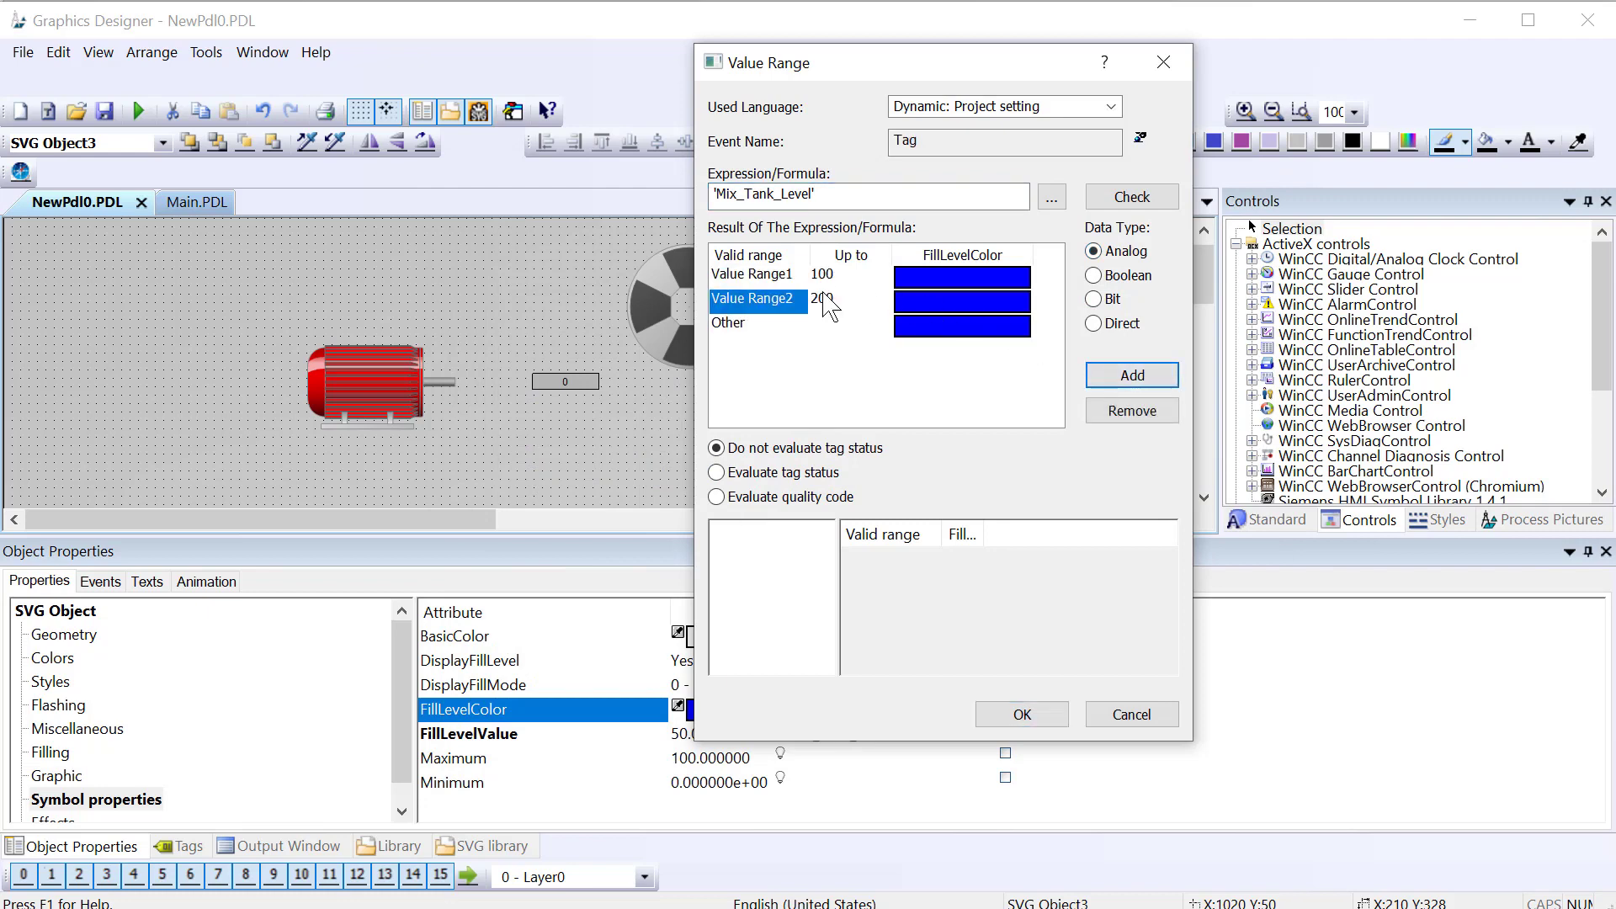
double_click(821, 298)
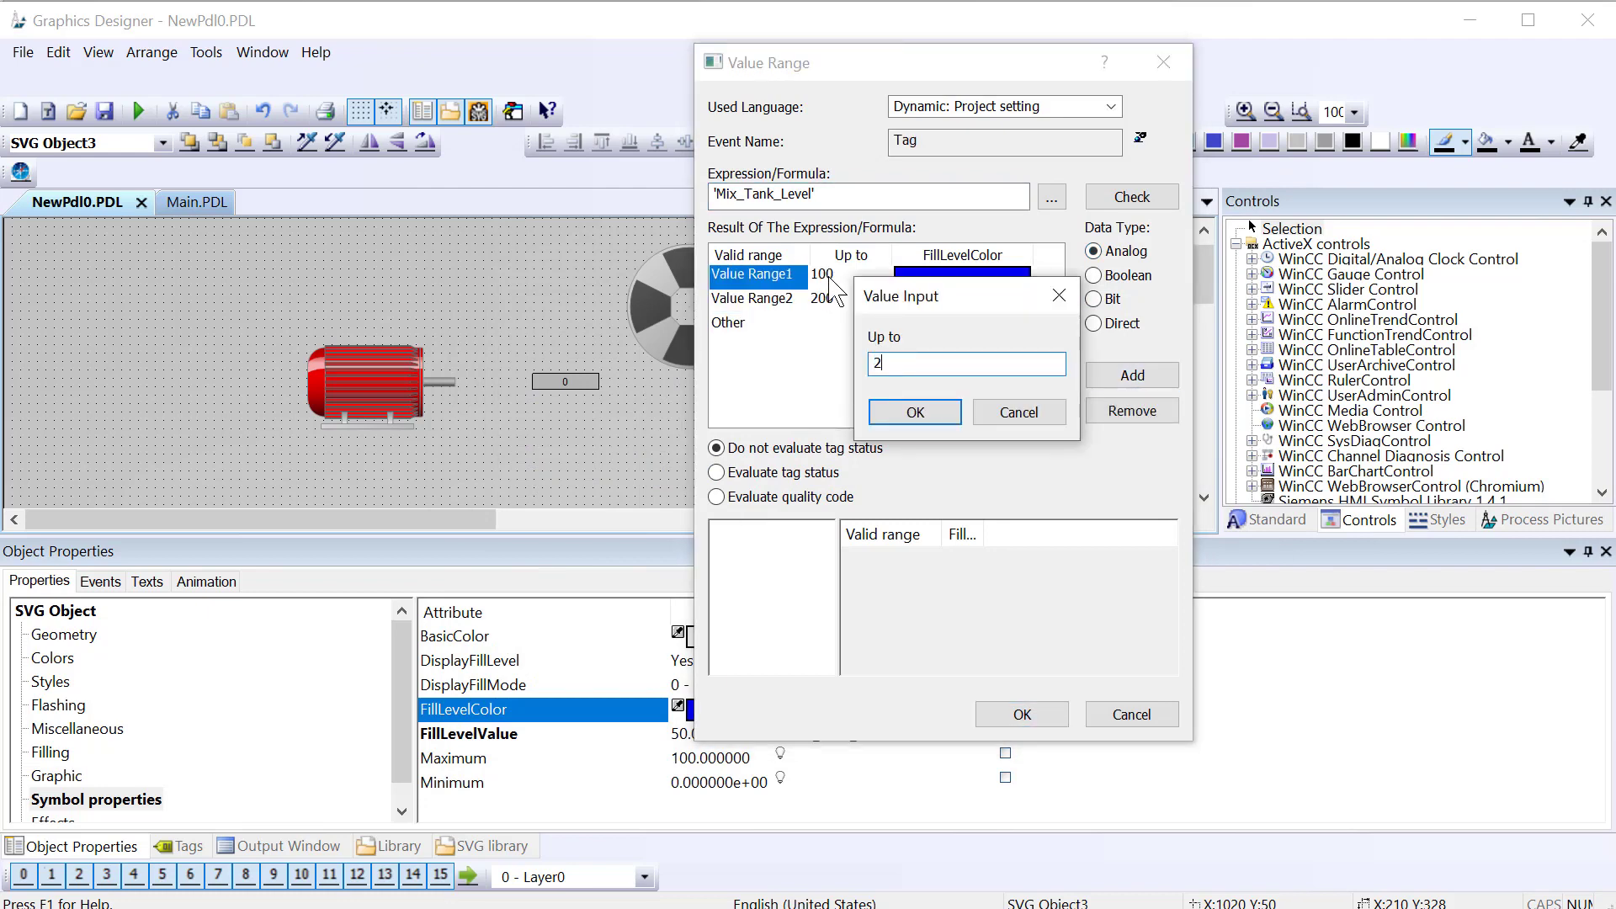
click(912, 412)
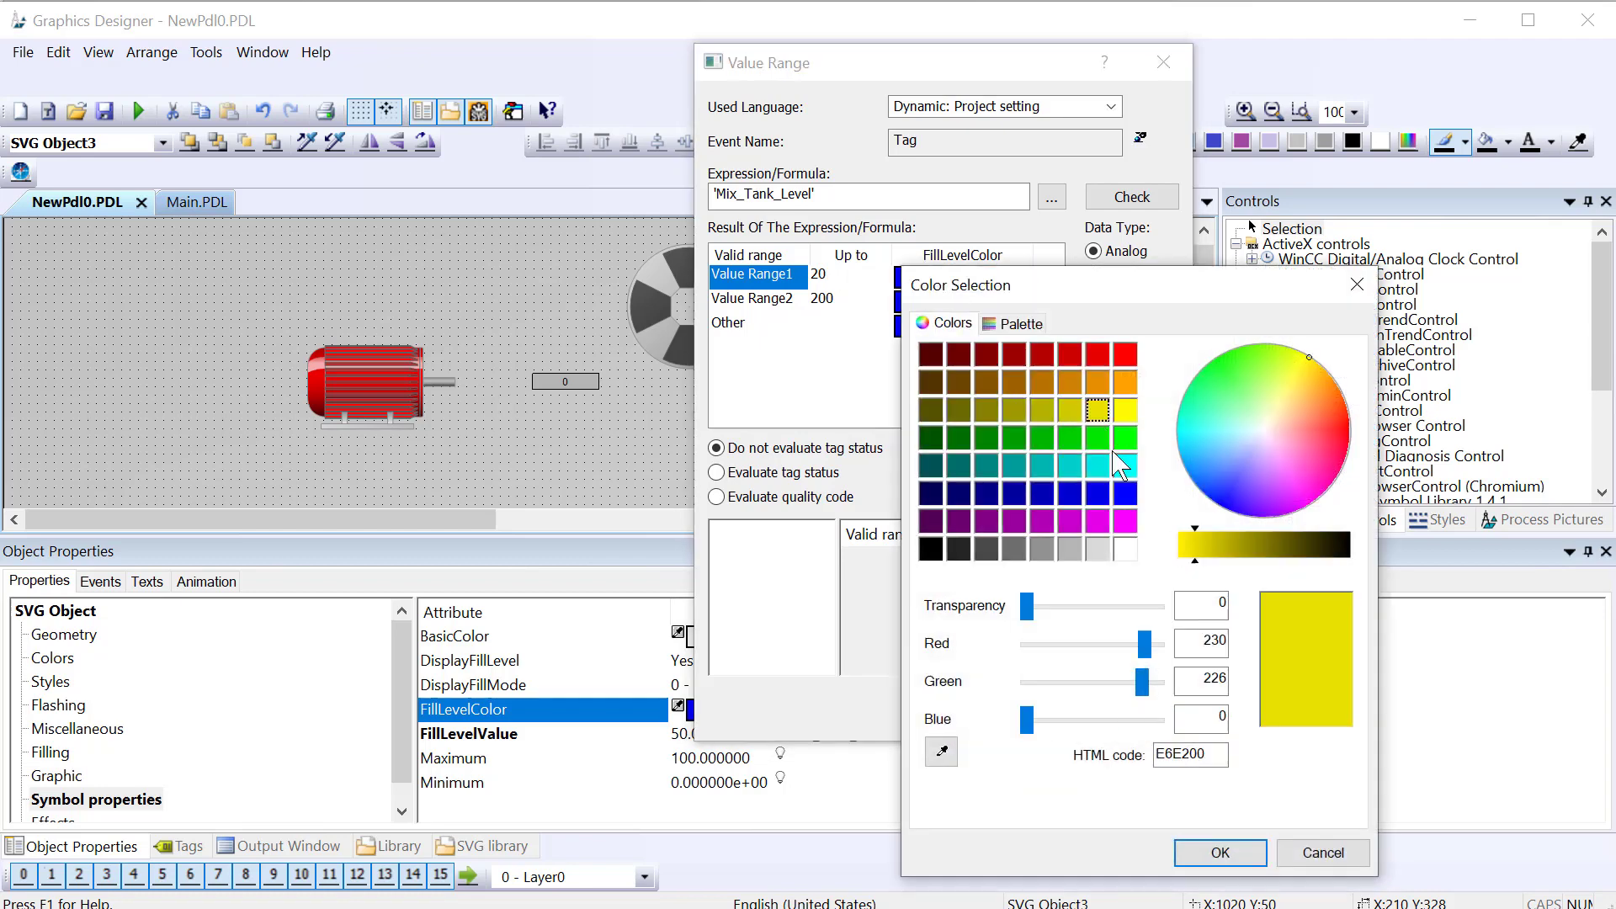
click(1219, 852)
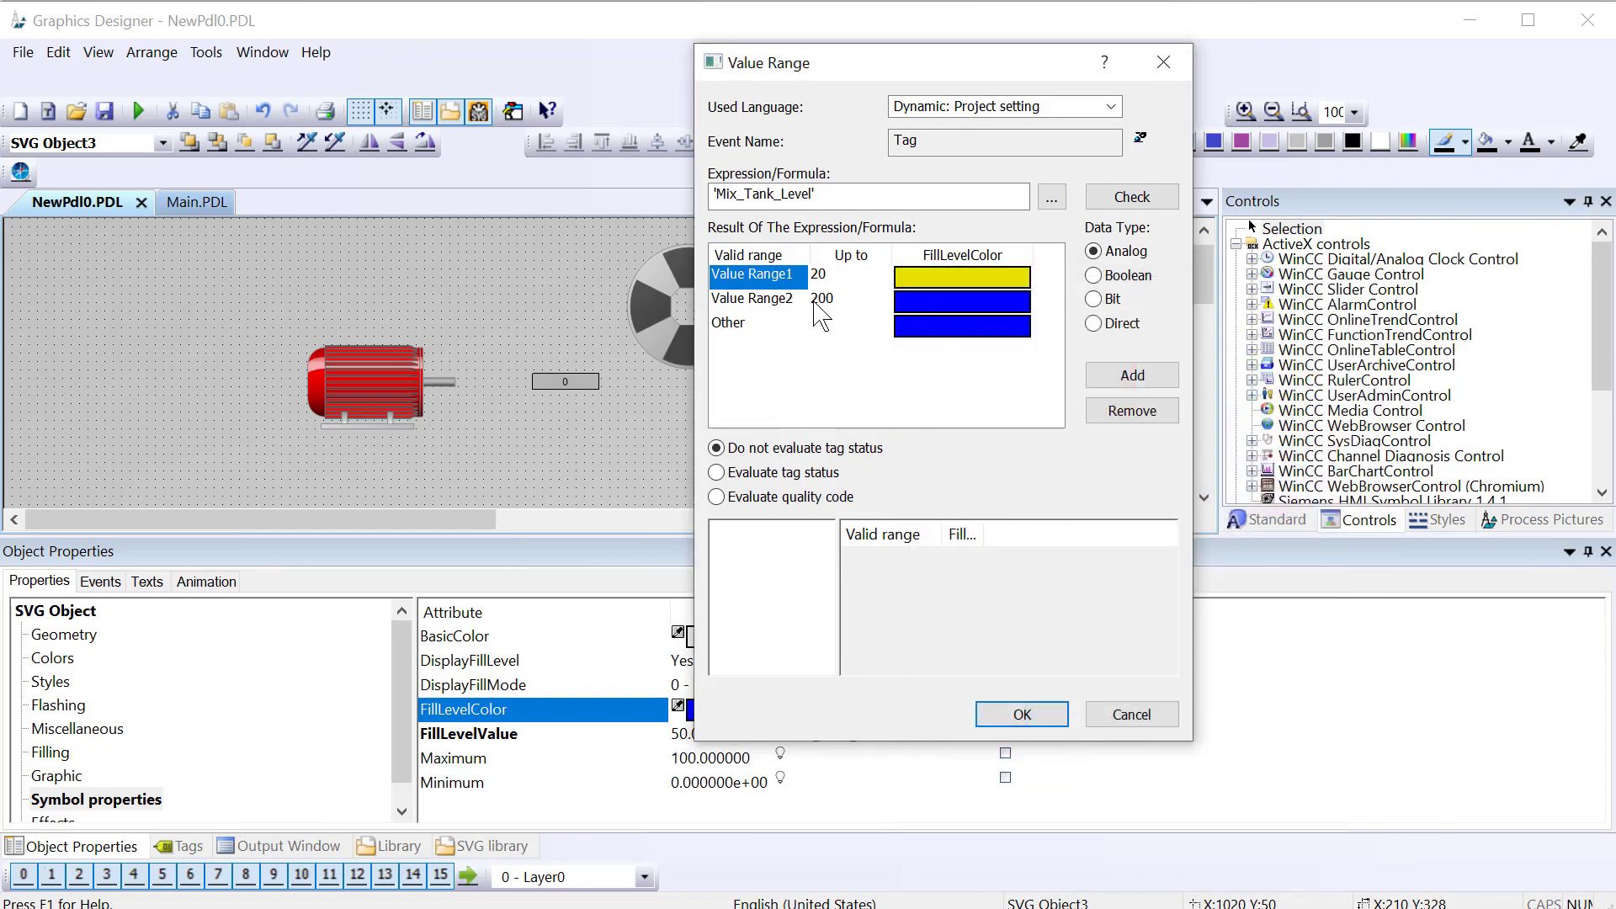
Step: Add a blue range up to 90 and red for all other values
double_click(821, 298)
text(90)
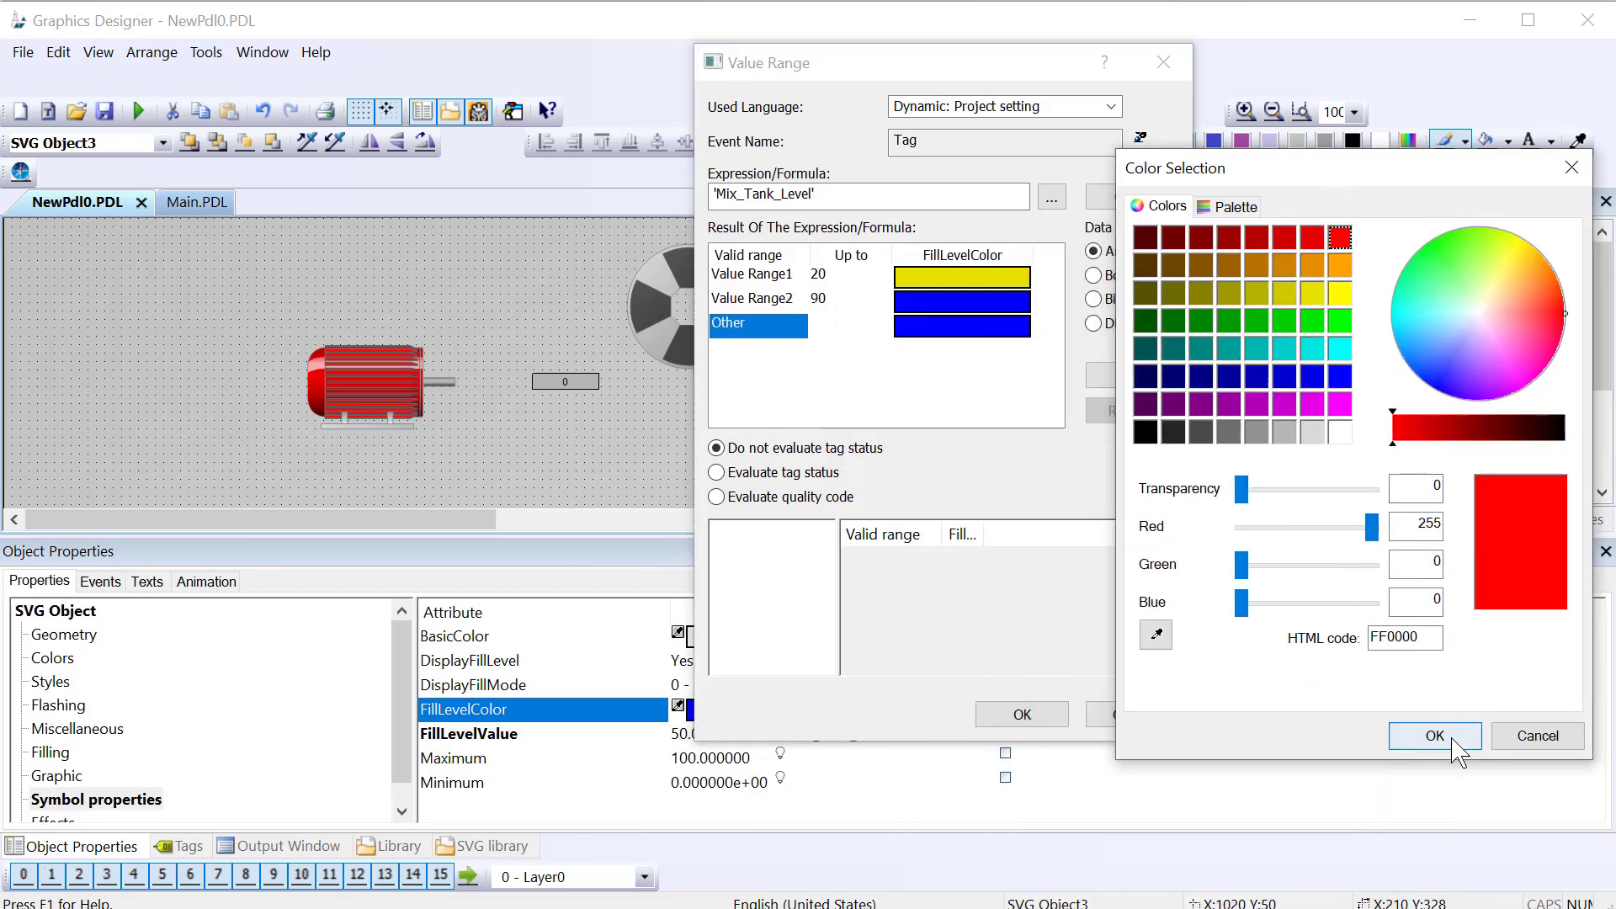
click(1433, 736)
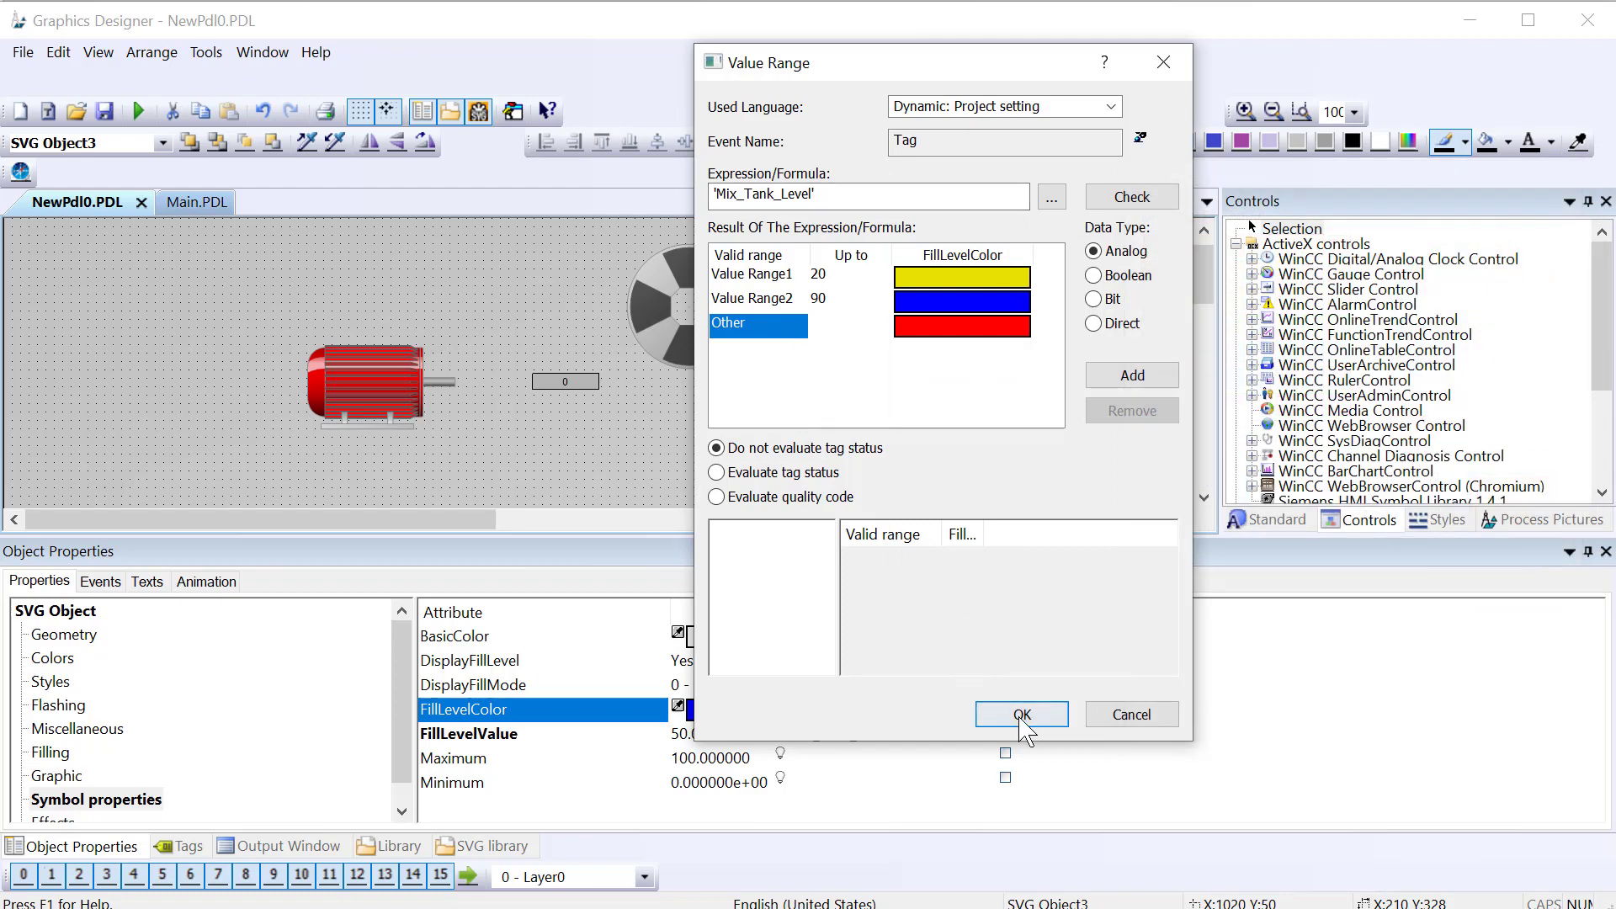
click(1020, 714)
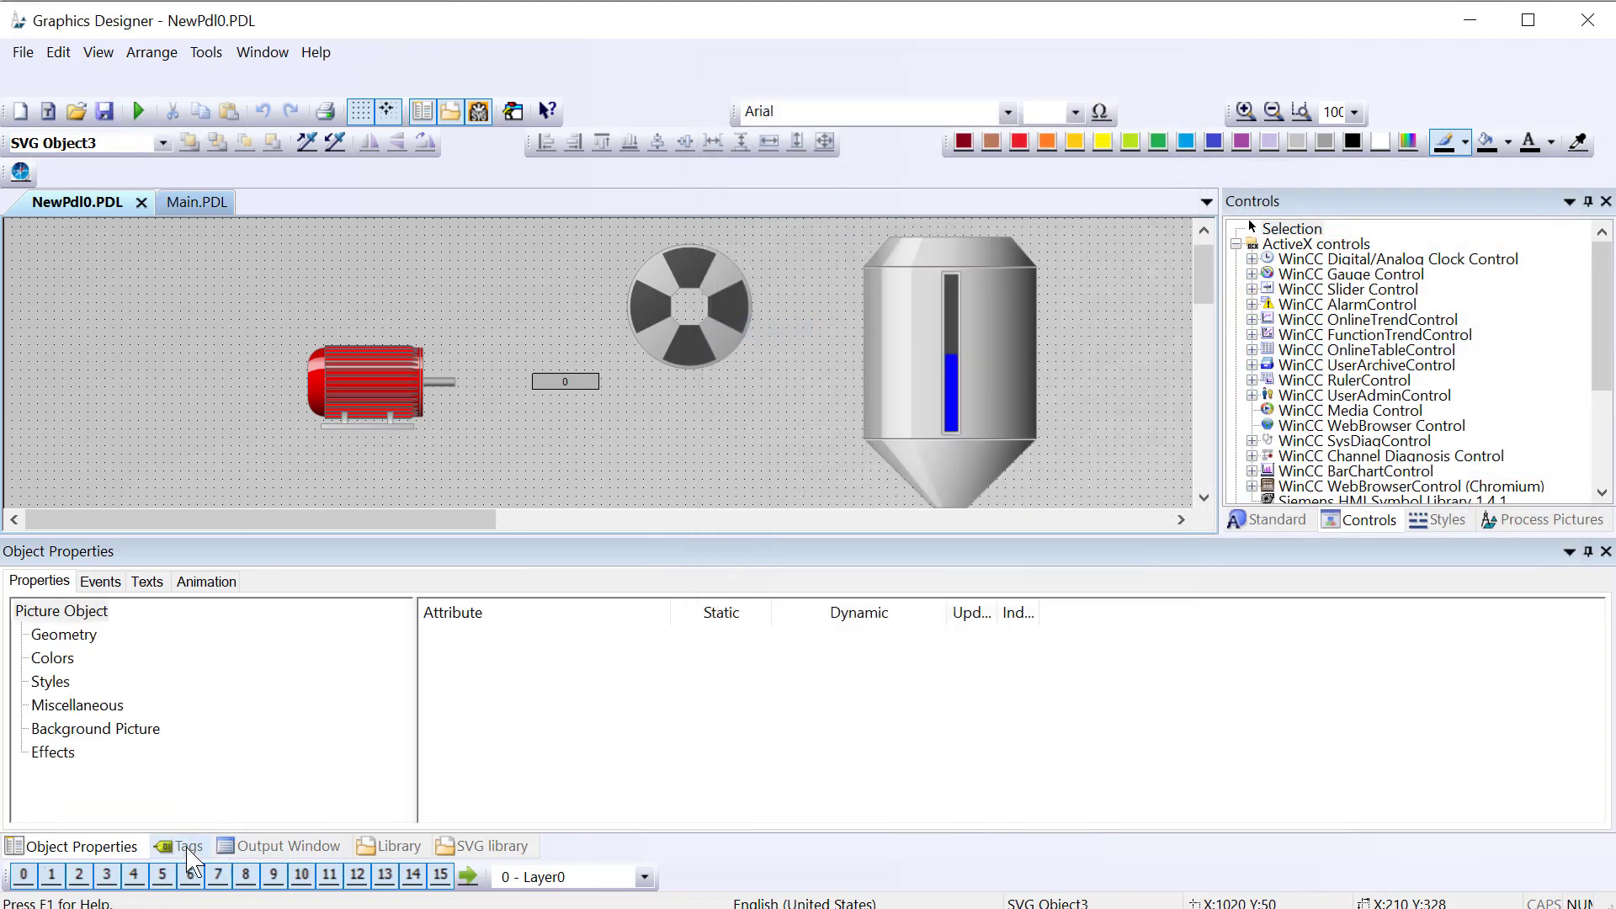
Step: Show the project tag list, where Mix_Tank_Level appears beside the newly placed I/O field
click(187, 846)
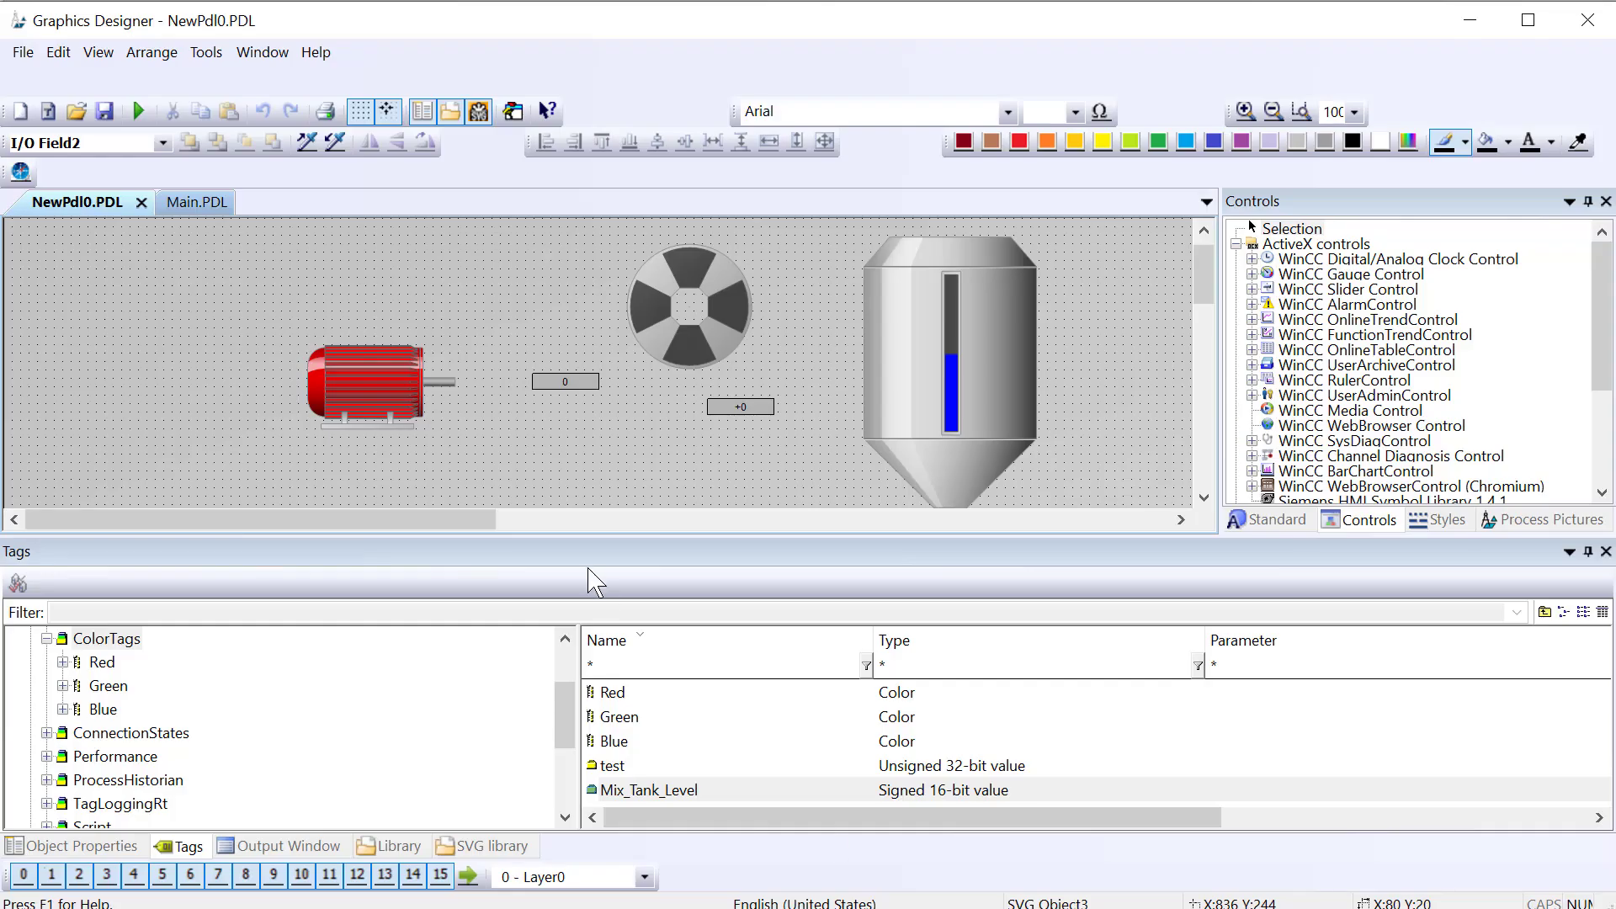
mouse_move(953, 596)
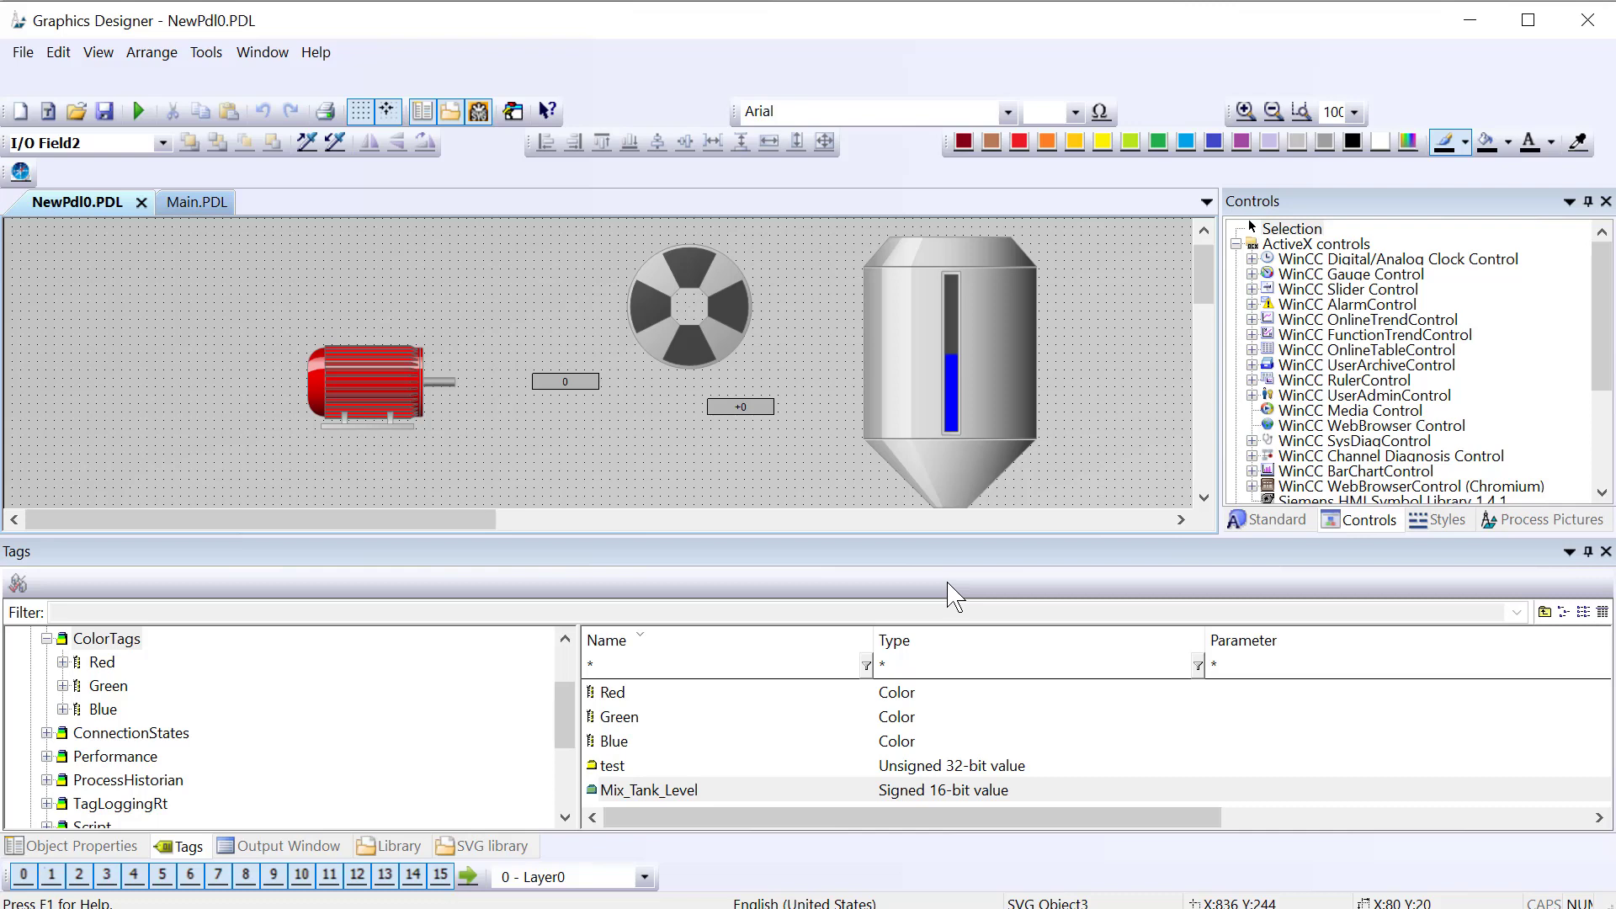
mouse_move(1207, 637)
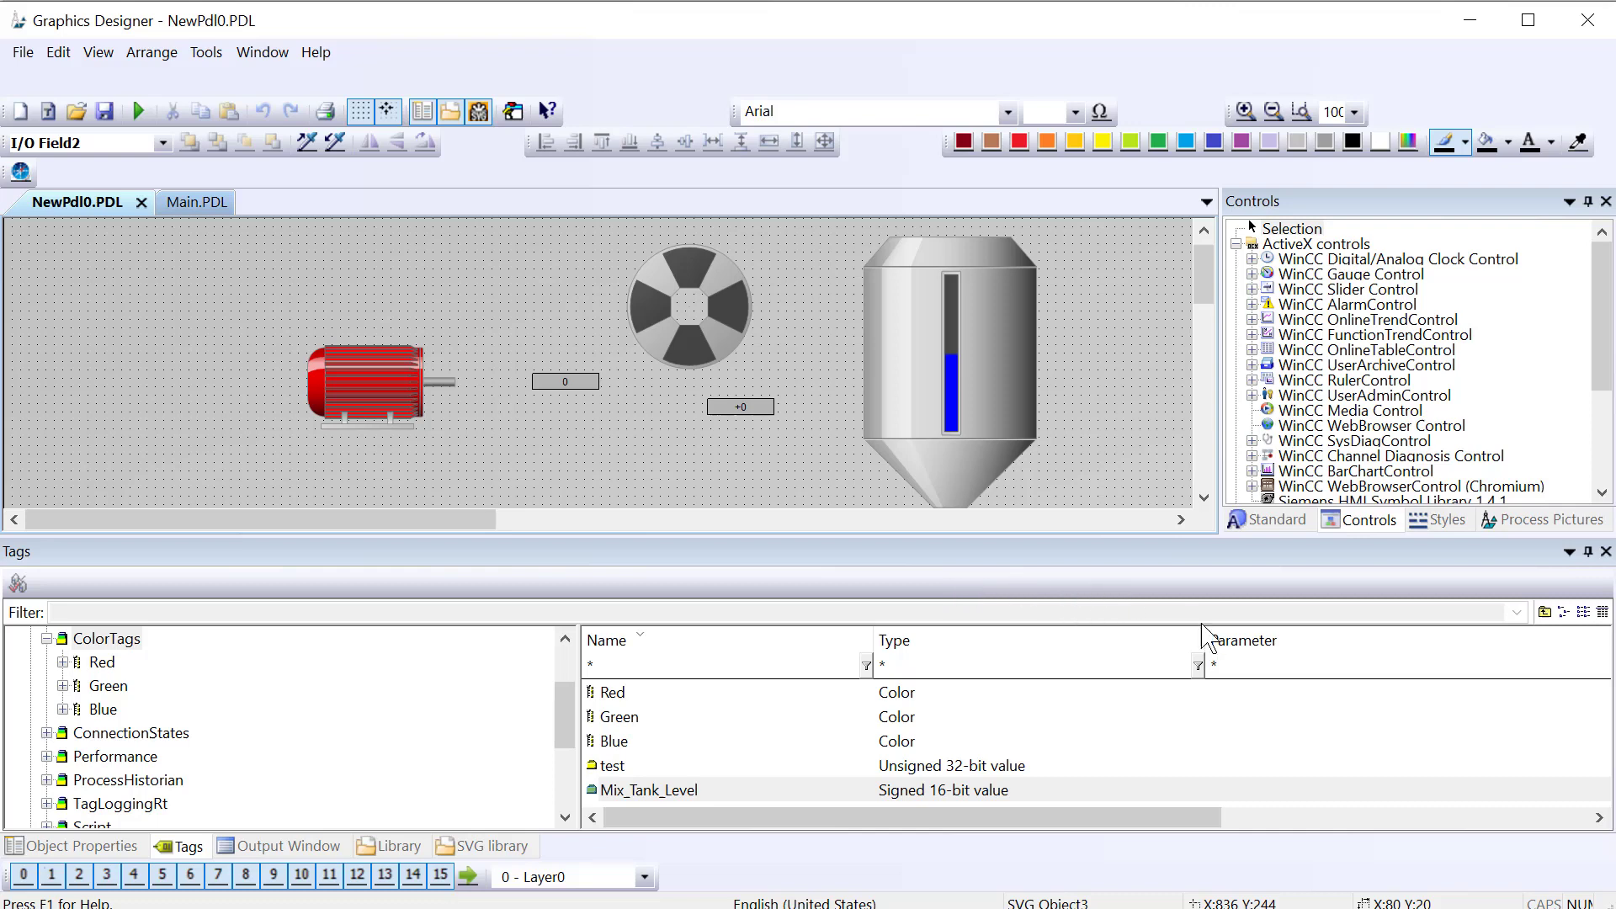